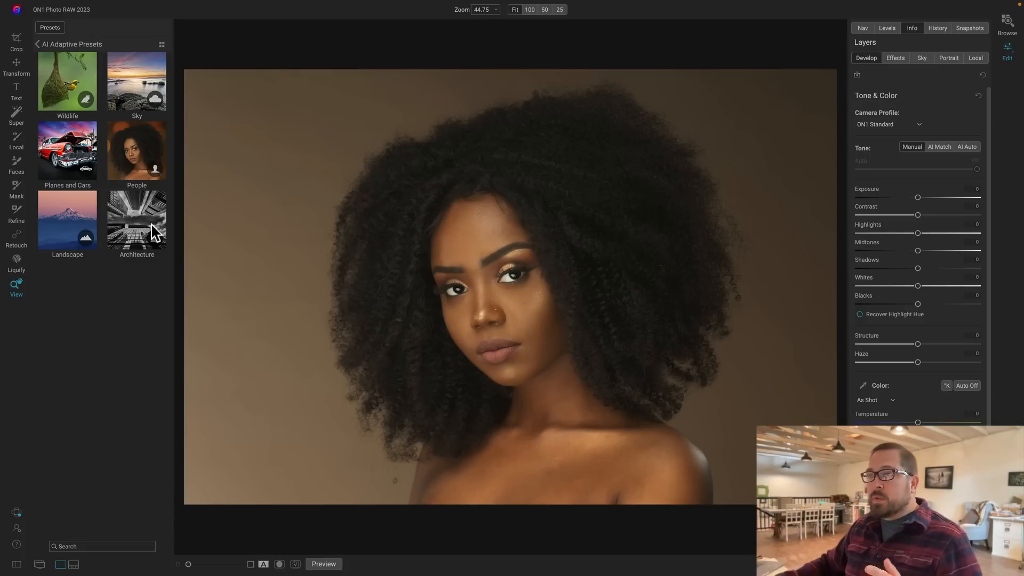
From the People presets, try Concrete Background then apply Rust Background to the portrait.
click(137, 150)
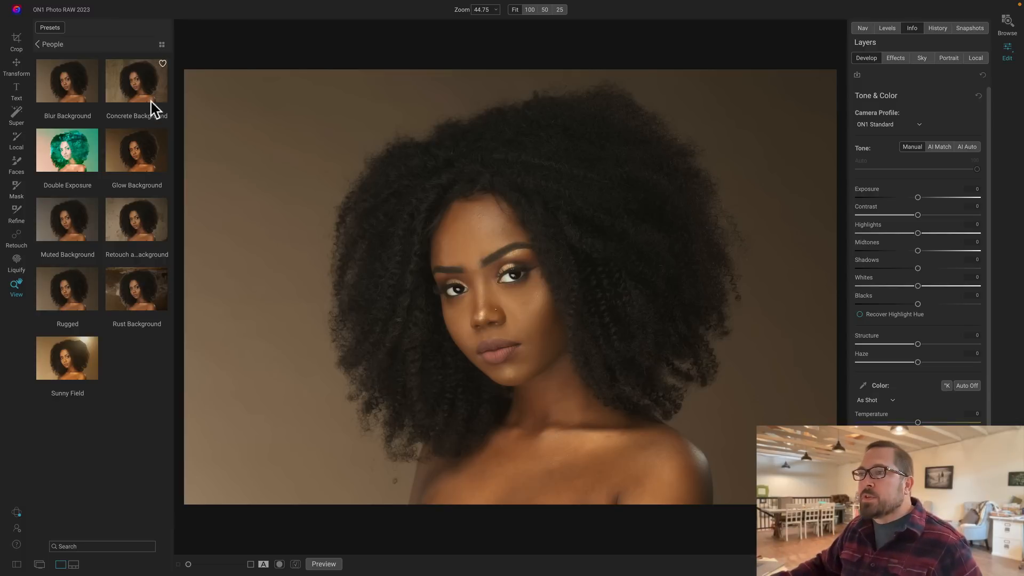
click(136, 82)
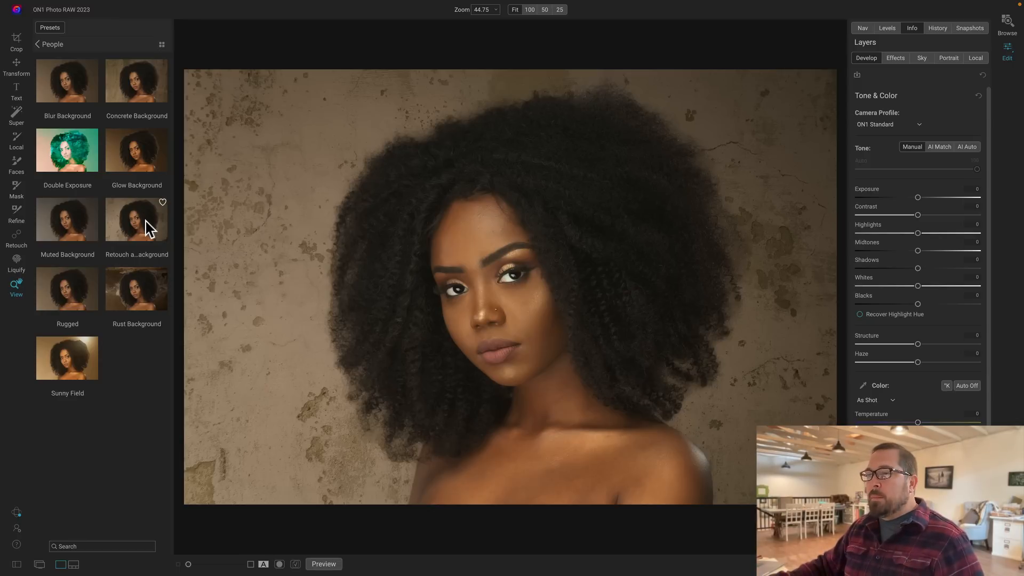
click(136, 288)
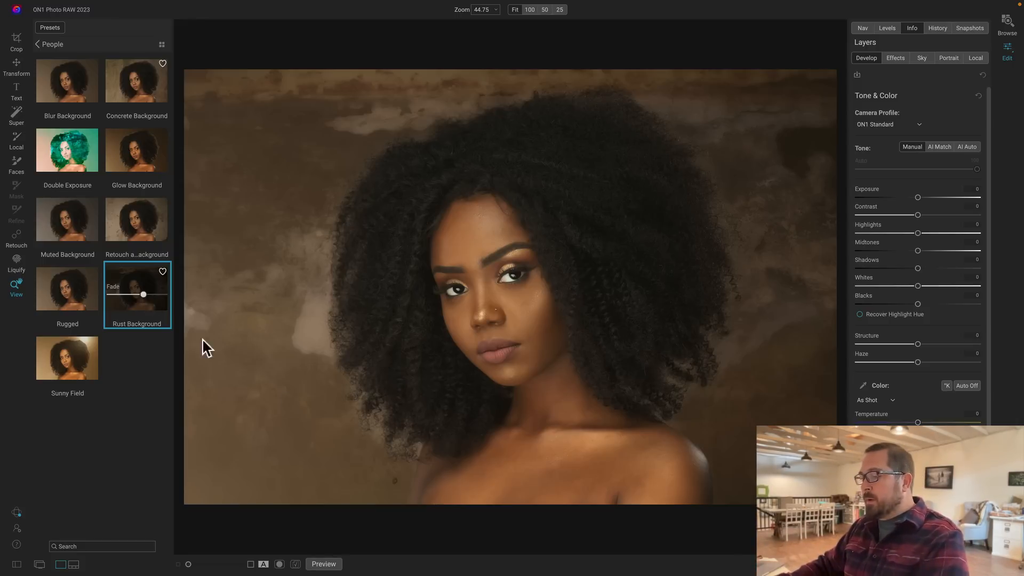
Open IMG_2884.CR2, try Concrete Background, then apply the Double Exposure preset.
click(405, 514)
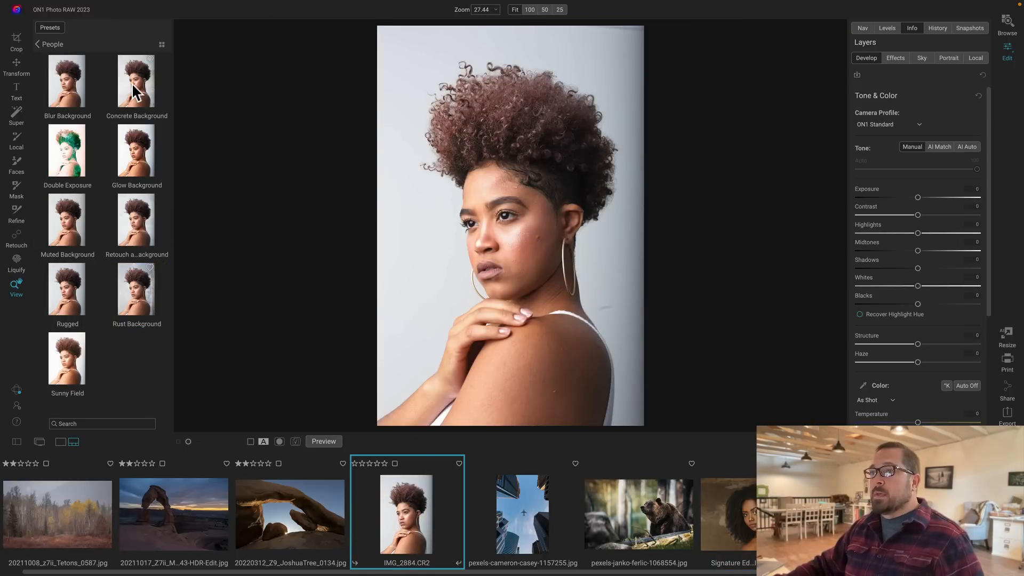
click(136, 82)
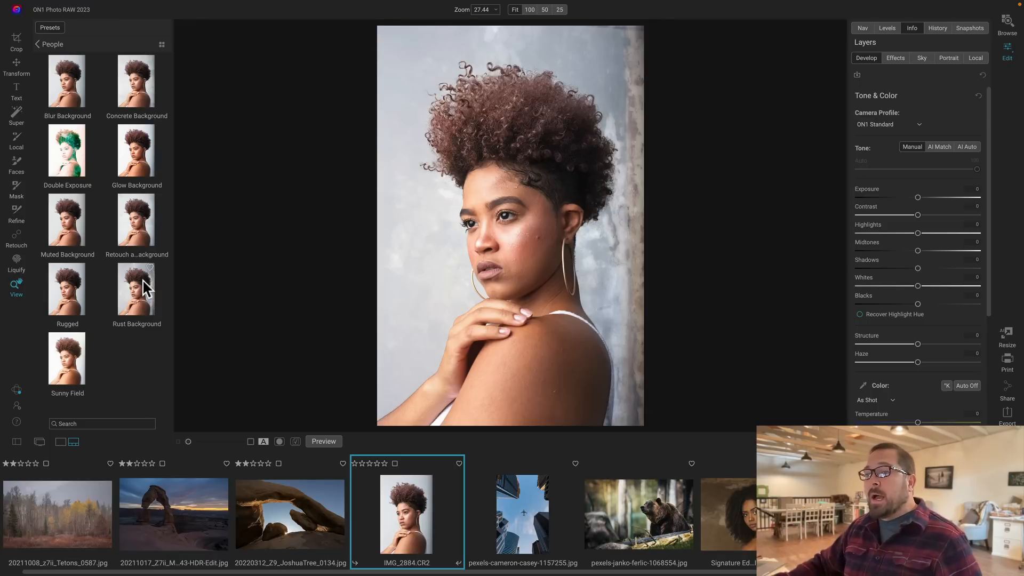
click(66, 152)
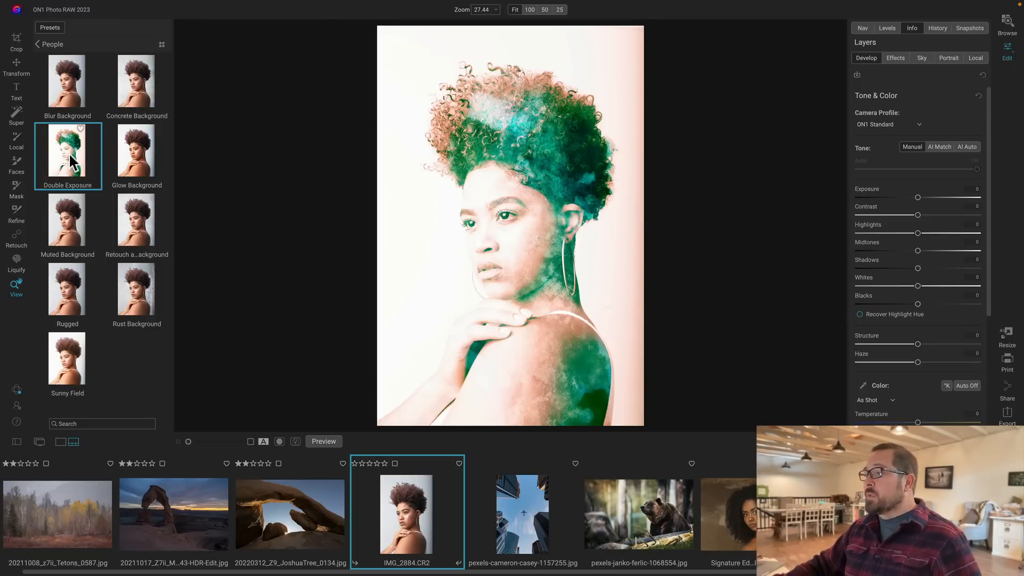
In Effects, toggle the Tone Enhancer, Cross Process and Textures filters off and back on to compare.
click(895, 58)
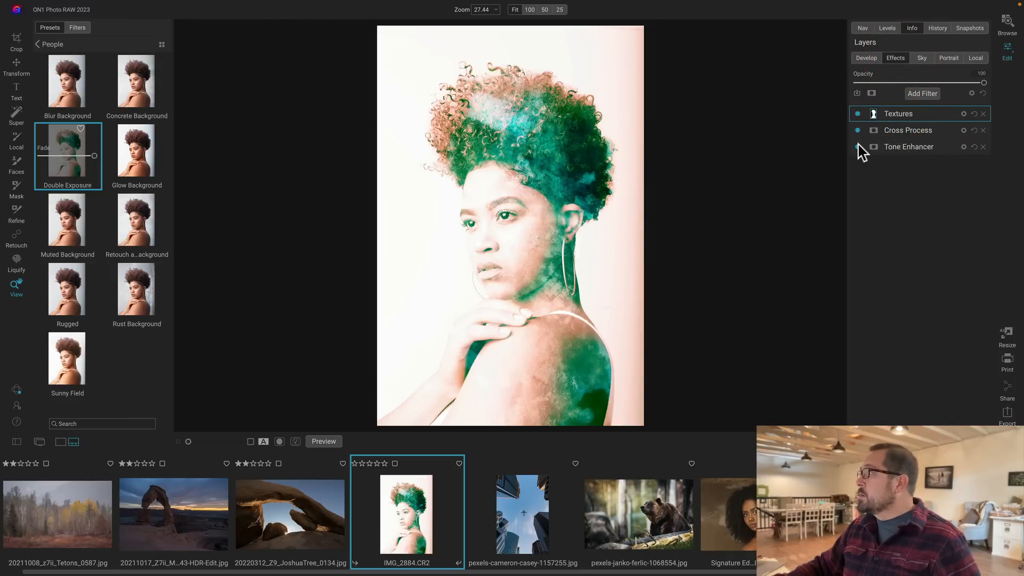
click(858, 113)
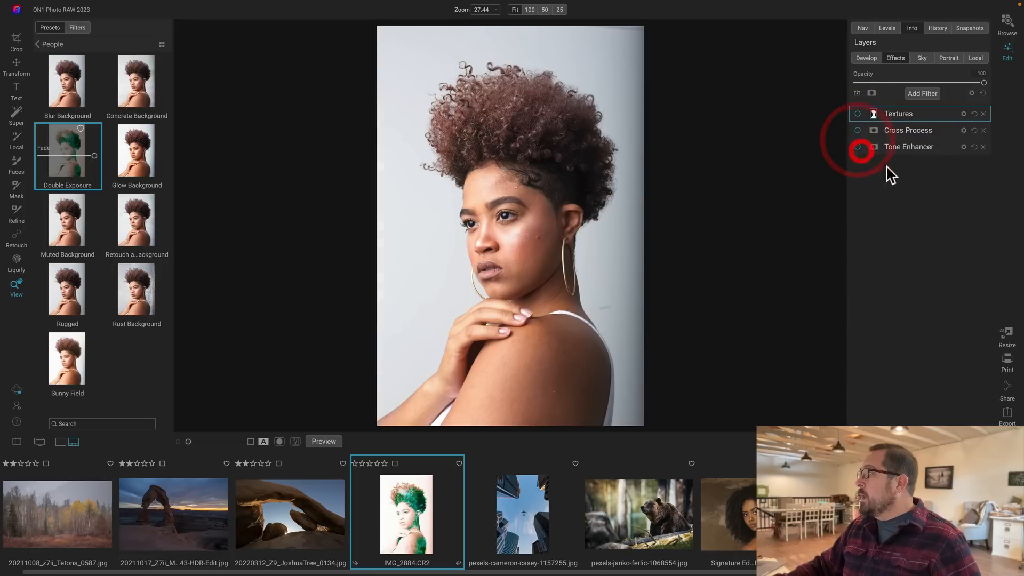
click(857, 130)
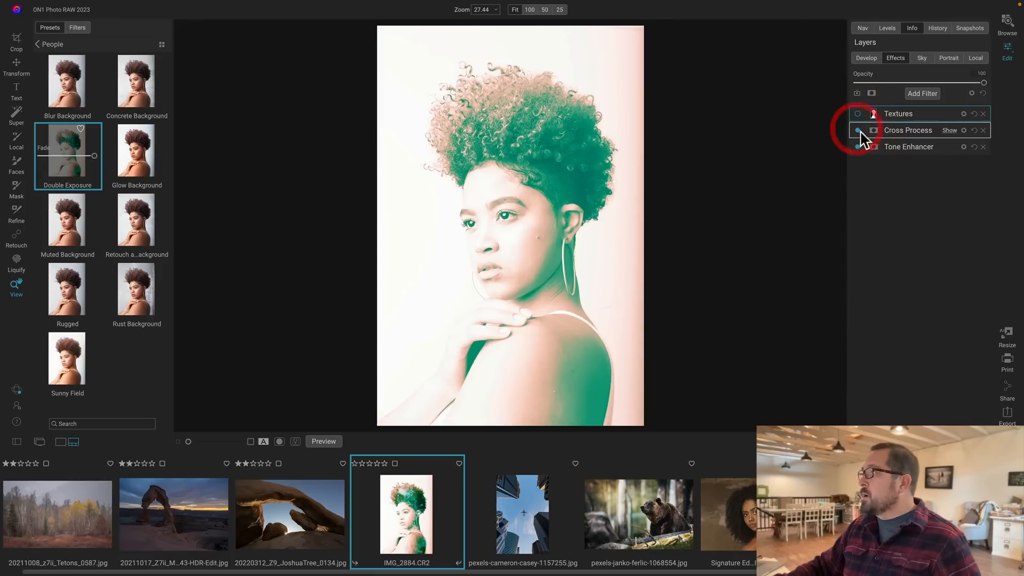
click(874, 113)
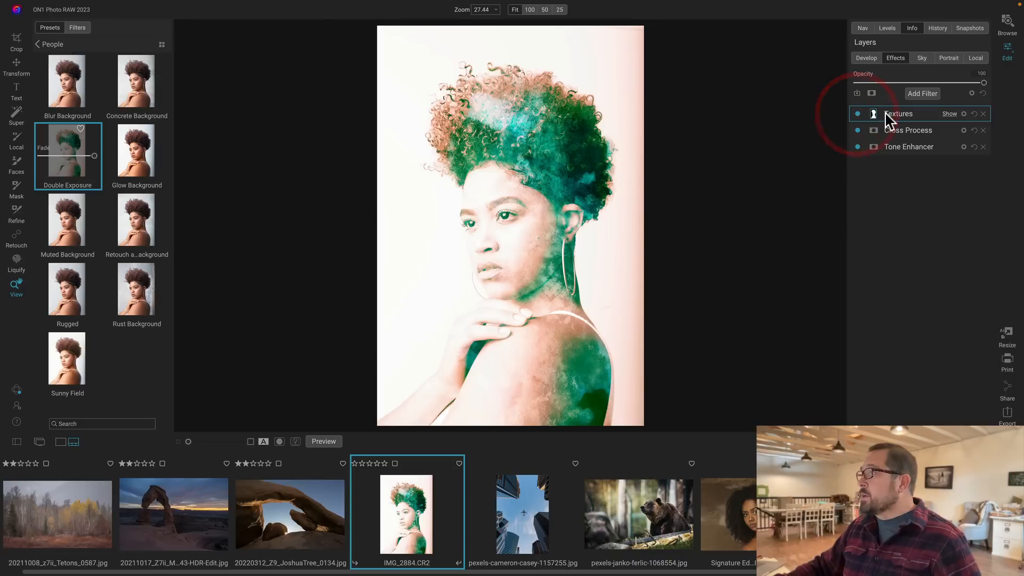
click(873, 114)
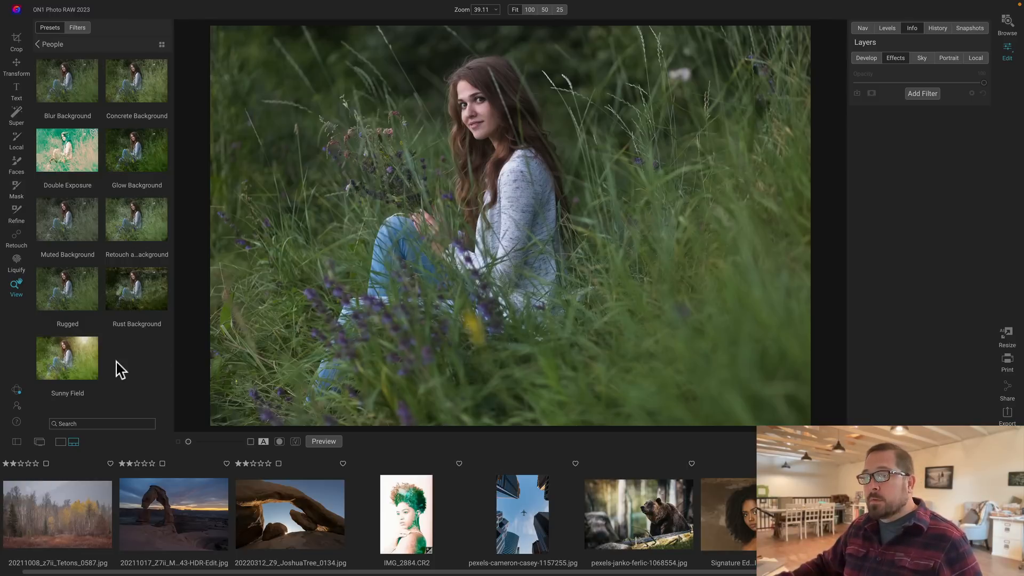
Select the woman-in-tall-grass photo from the filmstrip.
click(68, 358)
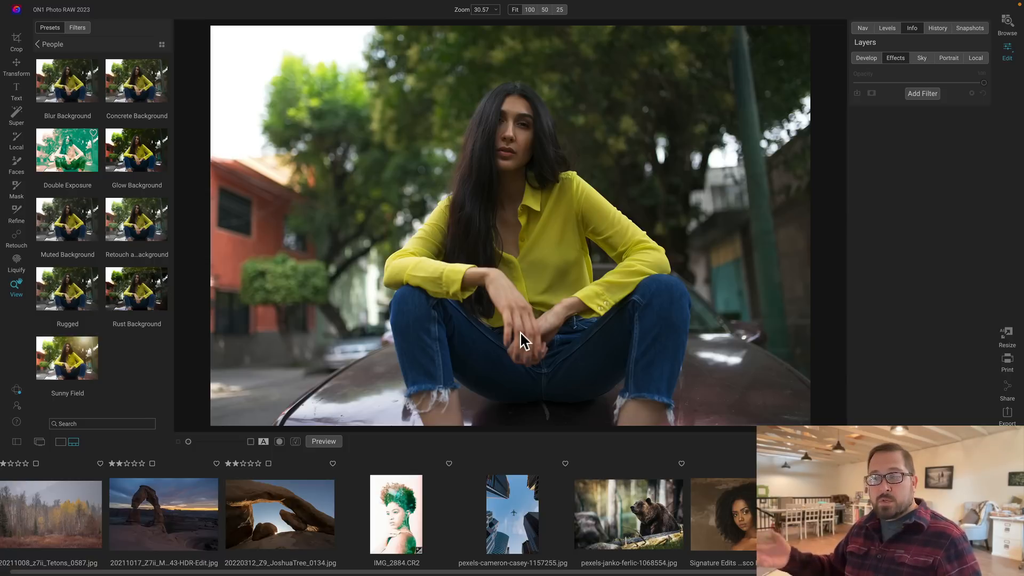
mouse_move(139, 159)
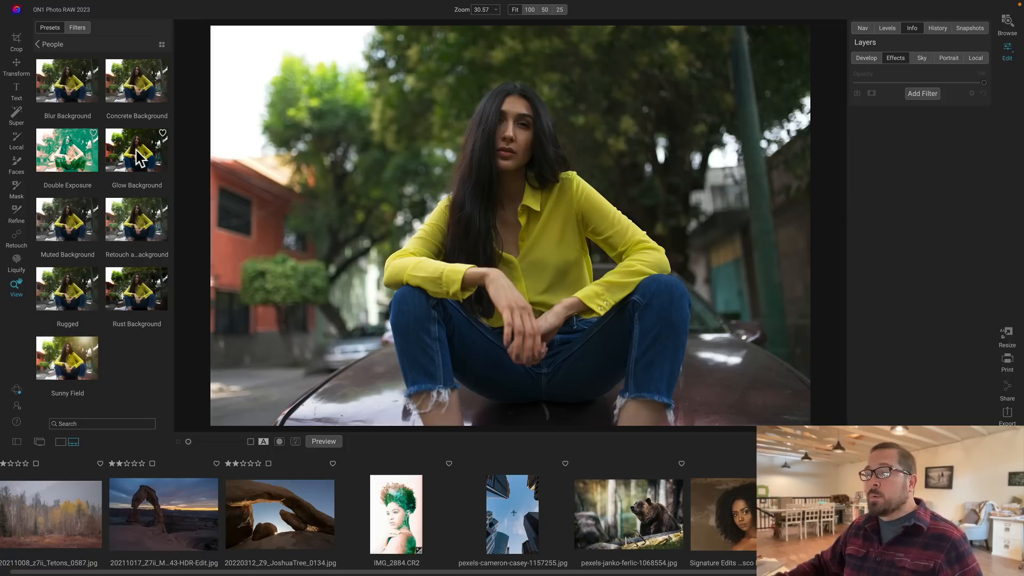
Apply Glow Background to the yellow-shirt portrait, compare with the original, then open the grizzly bear photo.
click(136, 149)
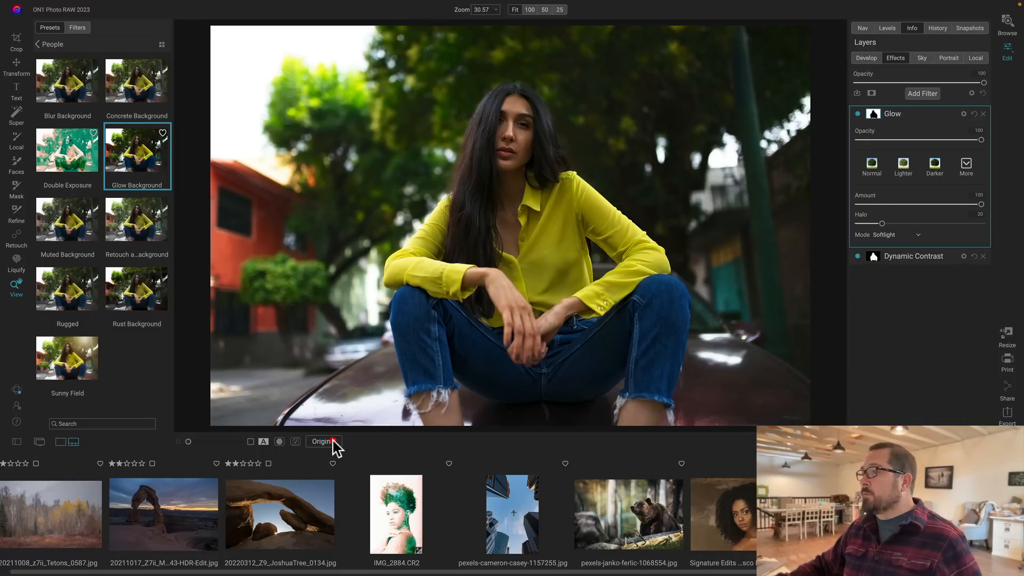
click(323, 441)
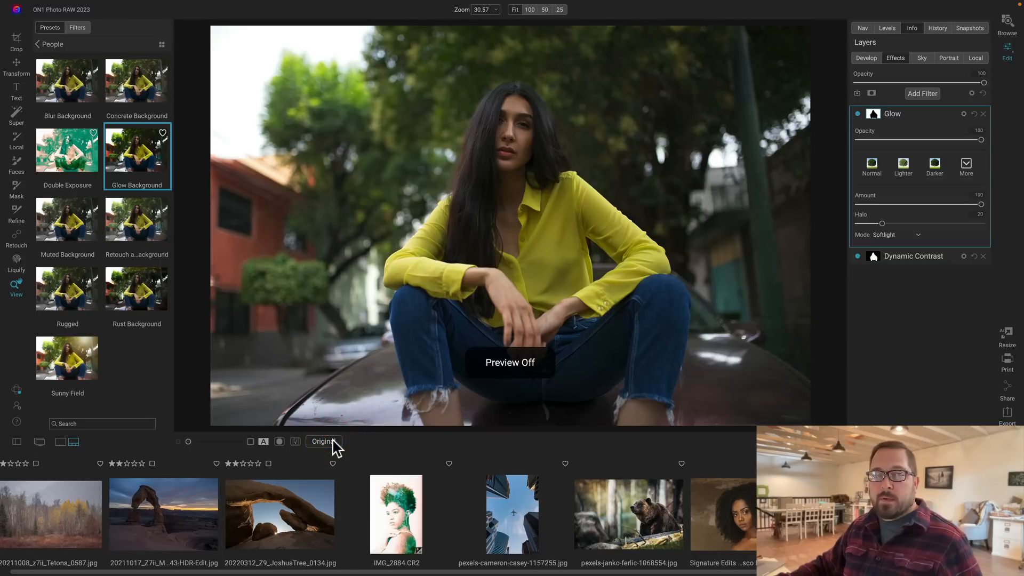
click(322, 441)
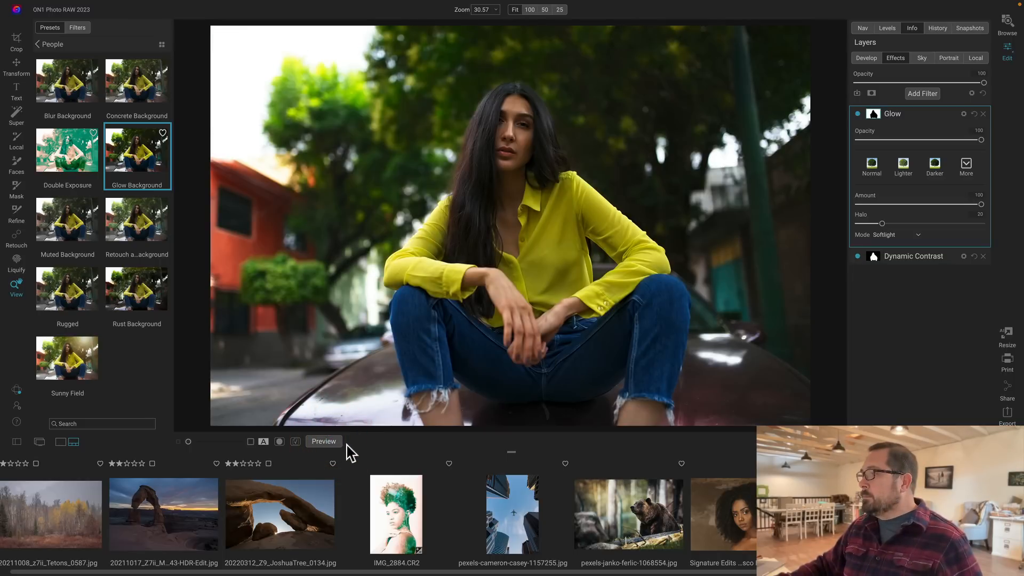
click(858, 113)
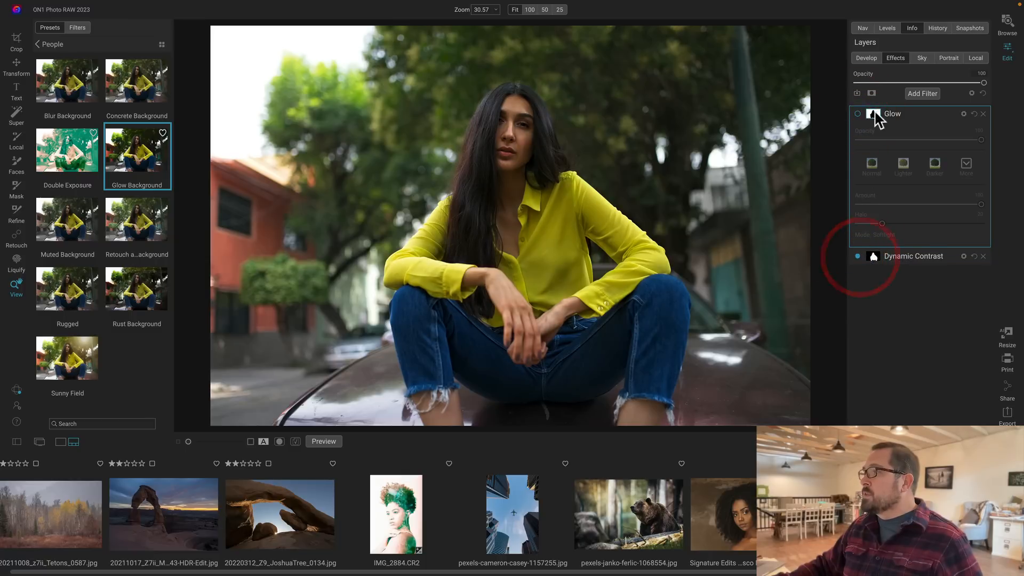
click(858, 113)
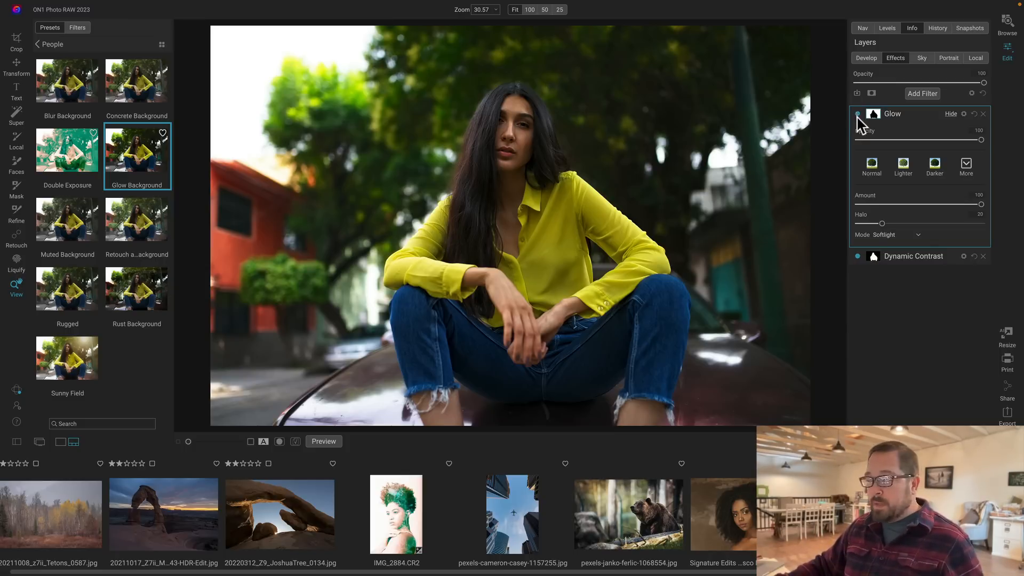
click(627, 513)
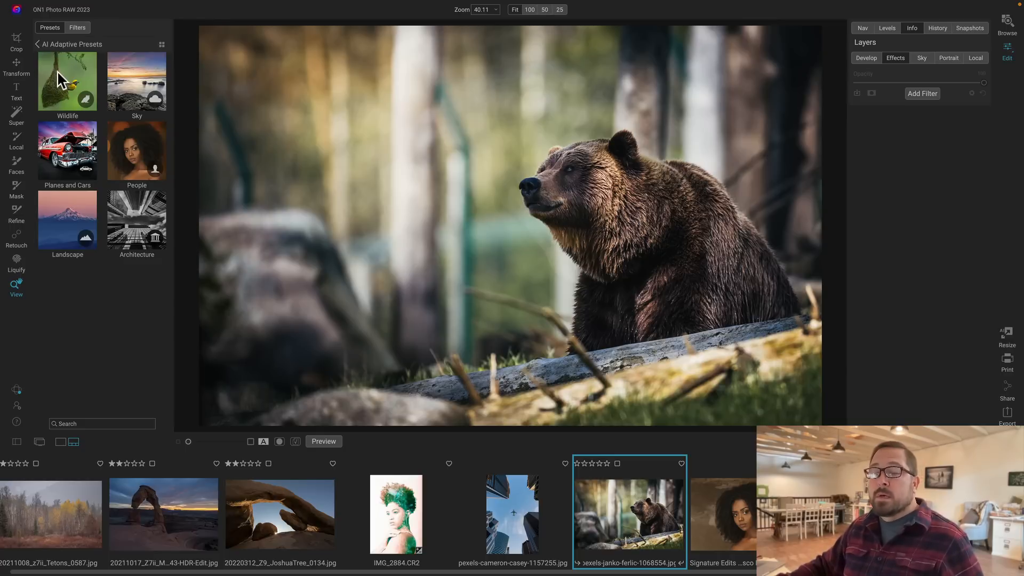
Apply the Wildlife Pop It Glow preset to the bear, compare with the original, and expand the Dynamic Contrast layer.
click(67, 81)
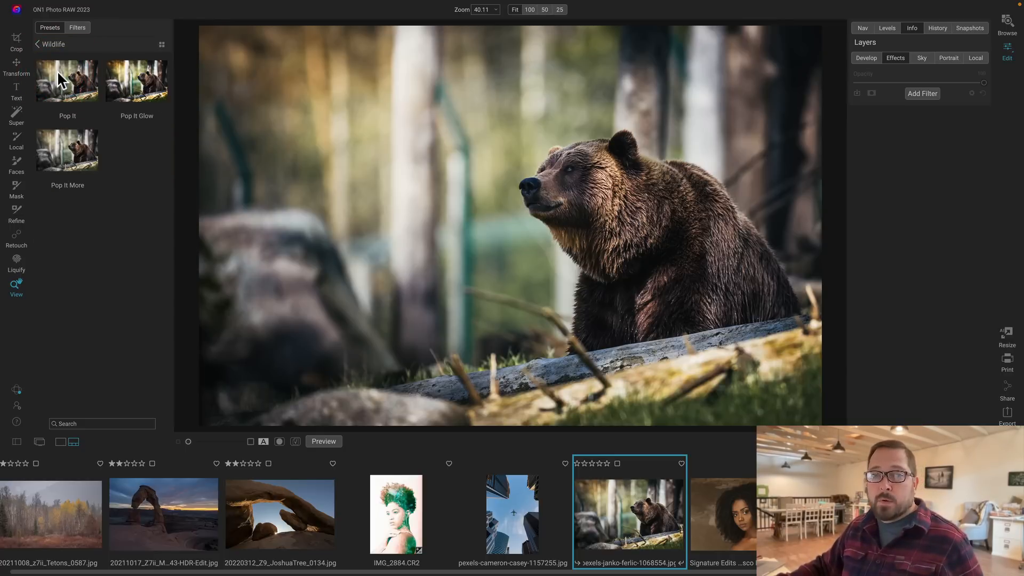
click(136, 81)
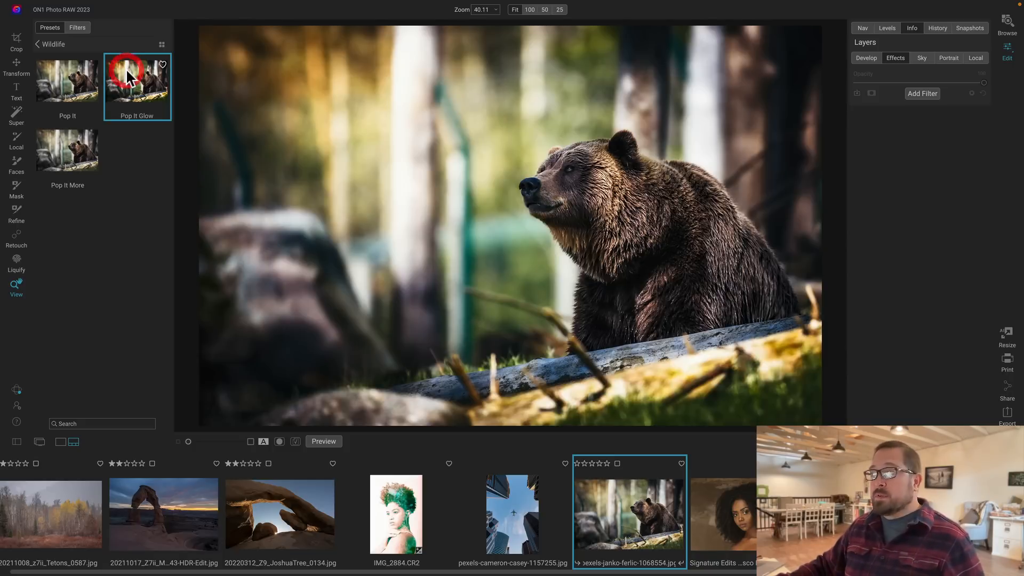
click(137, 81)
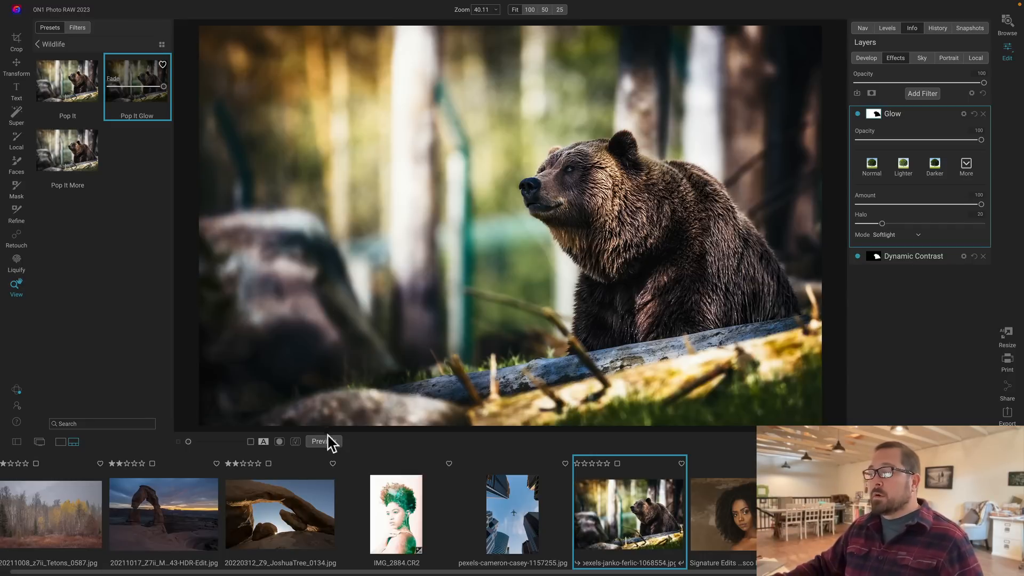
click(321, 442)
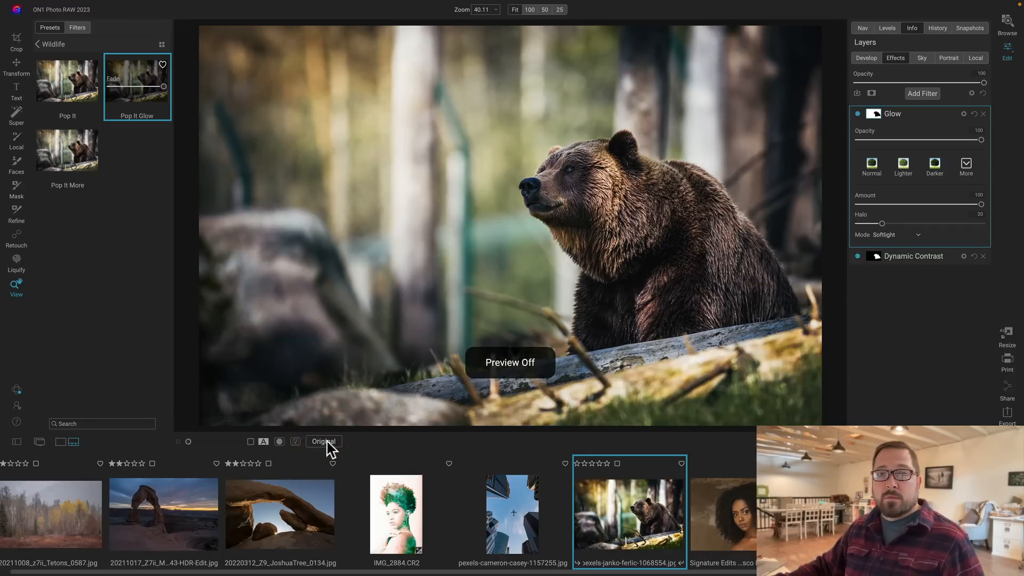
click(323, 441)
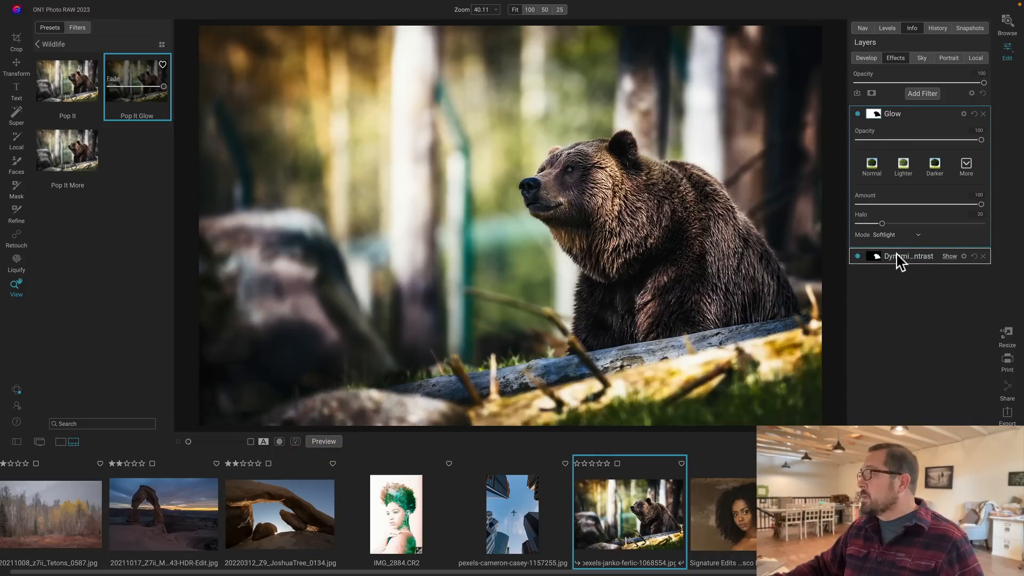
click(908, 255)
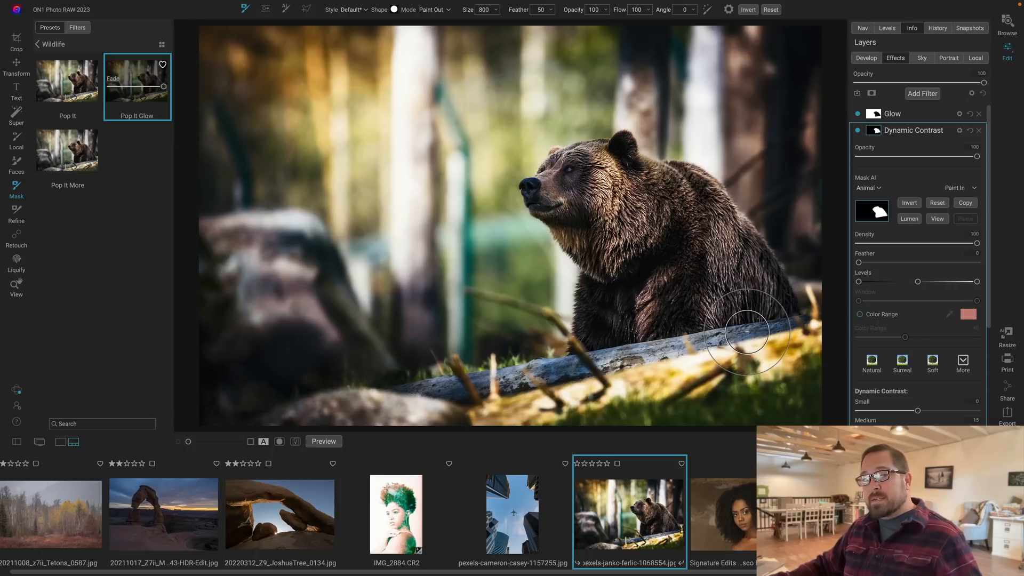
mouse_move(771, 315)
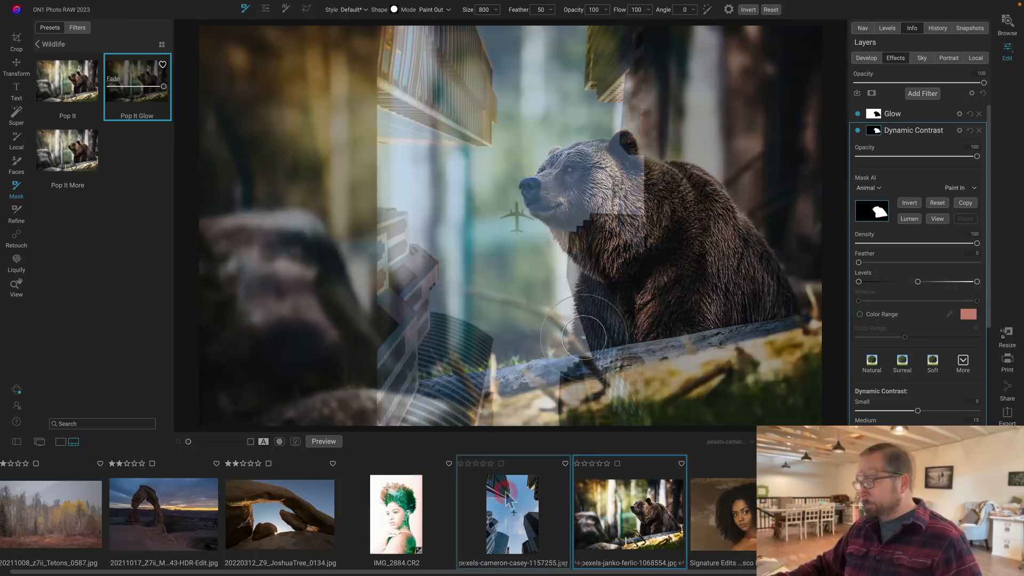
Select the pexels-cameron-casey skyscraper photo with the airplane from the filmstrip.
click(512, 514)
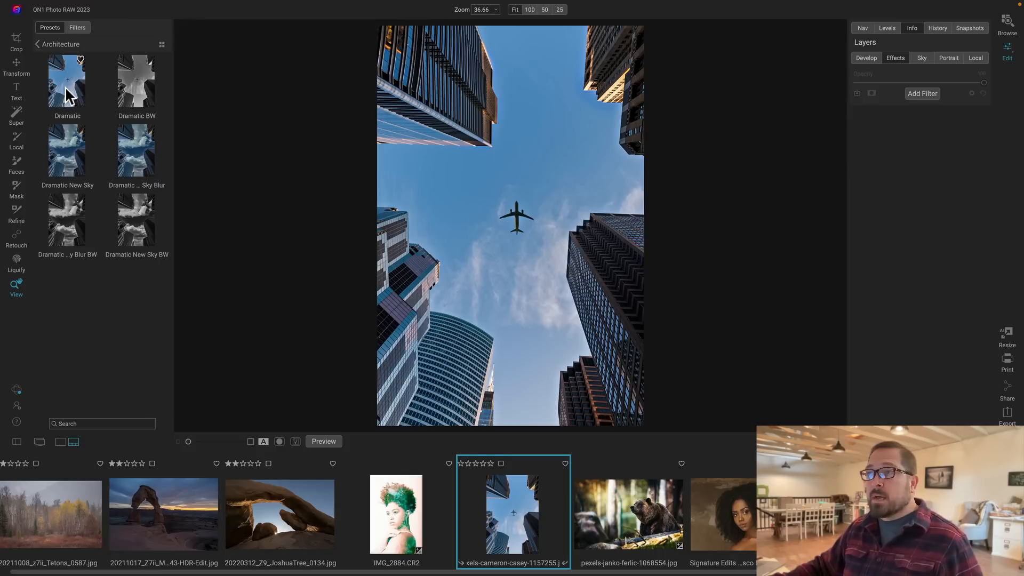
Apply the Dramatic Sky Blur BW architecture preset and show the Sky Swap AI category list.
click(136, 81)
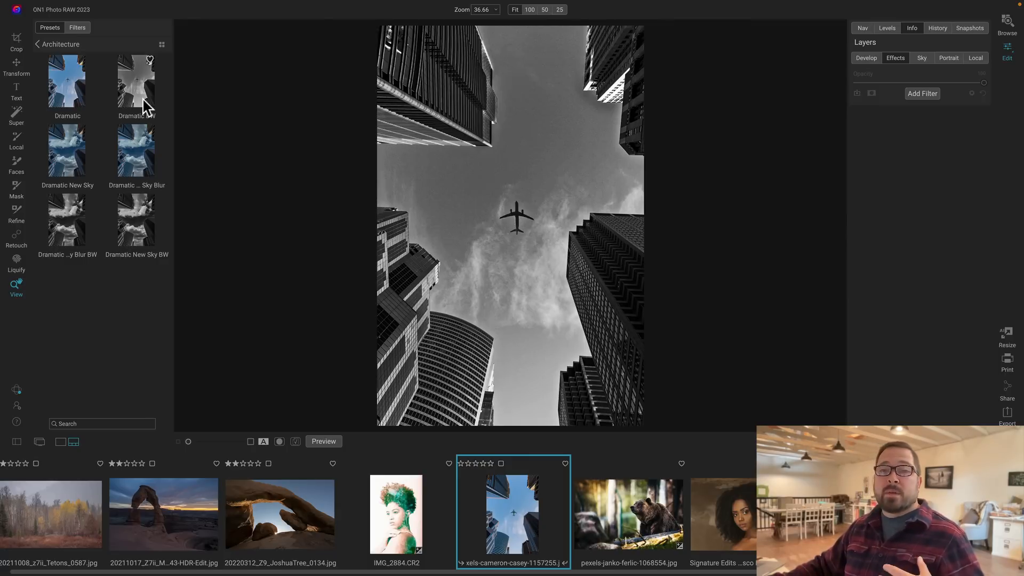
mouse_move(131, 245)
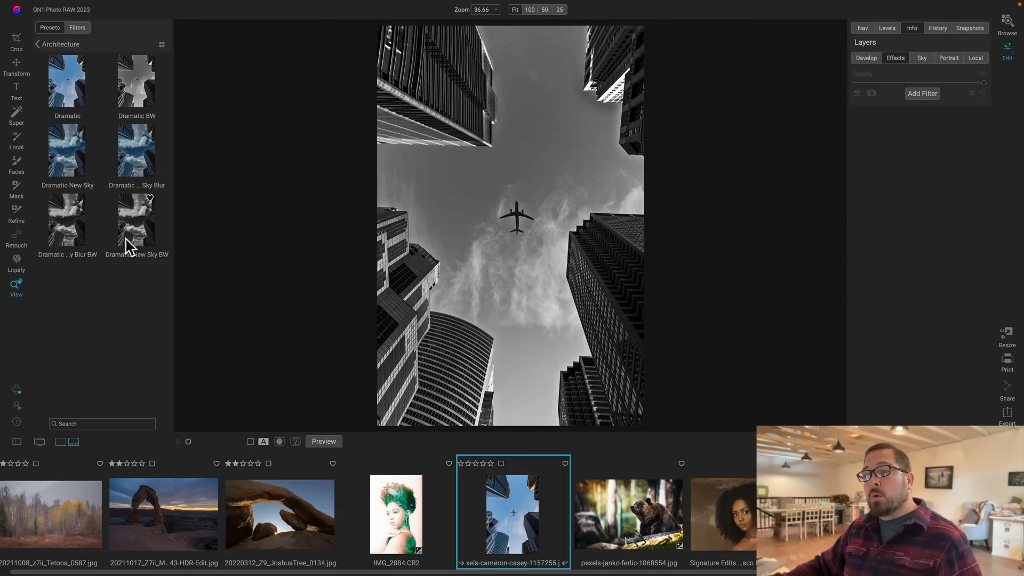
mouse_move(71, 232)
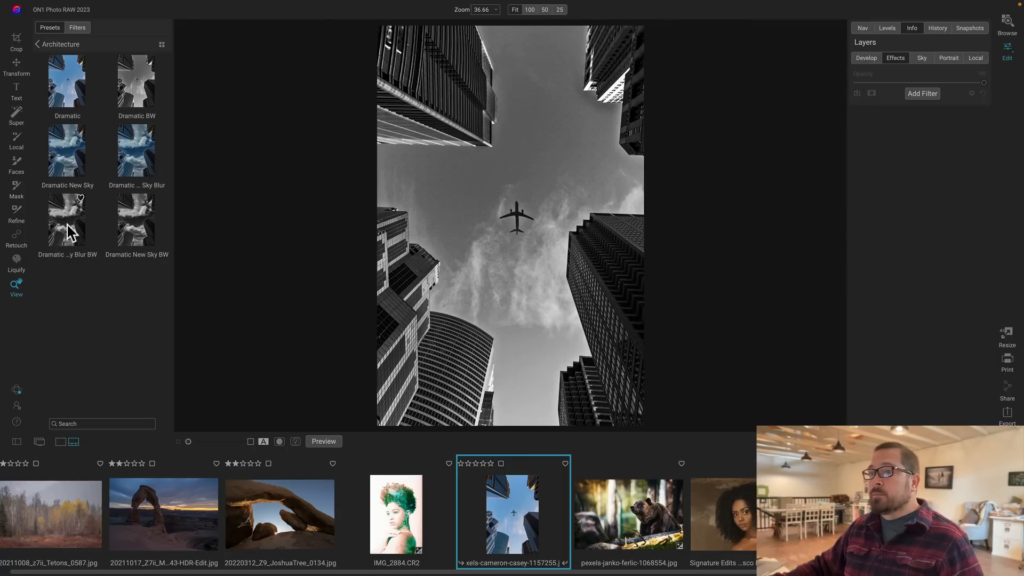
click(67, 224)
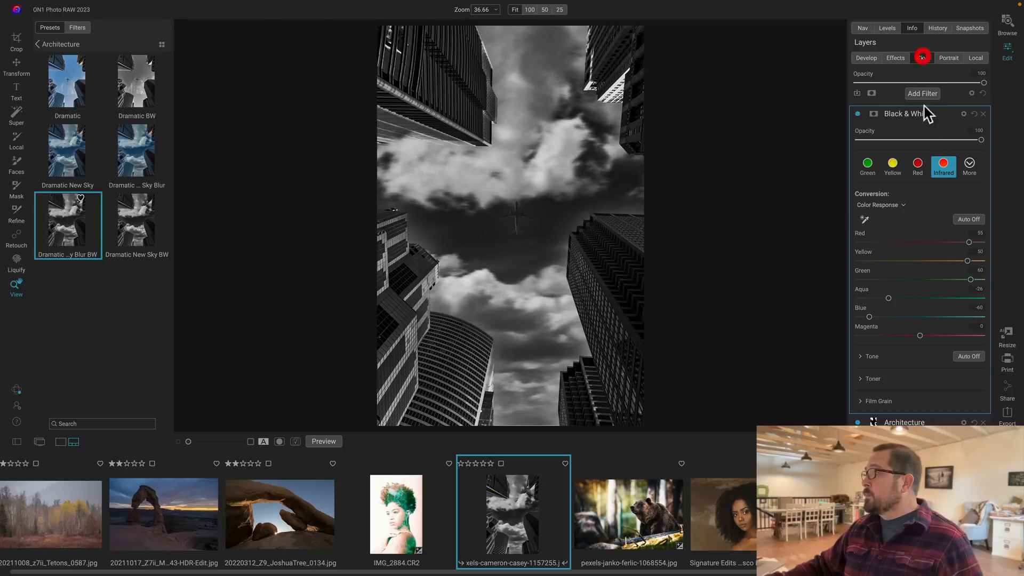
click(922, 58)
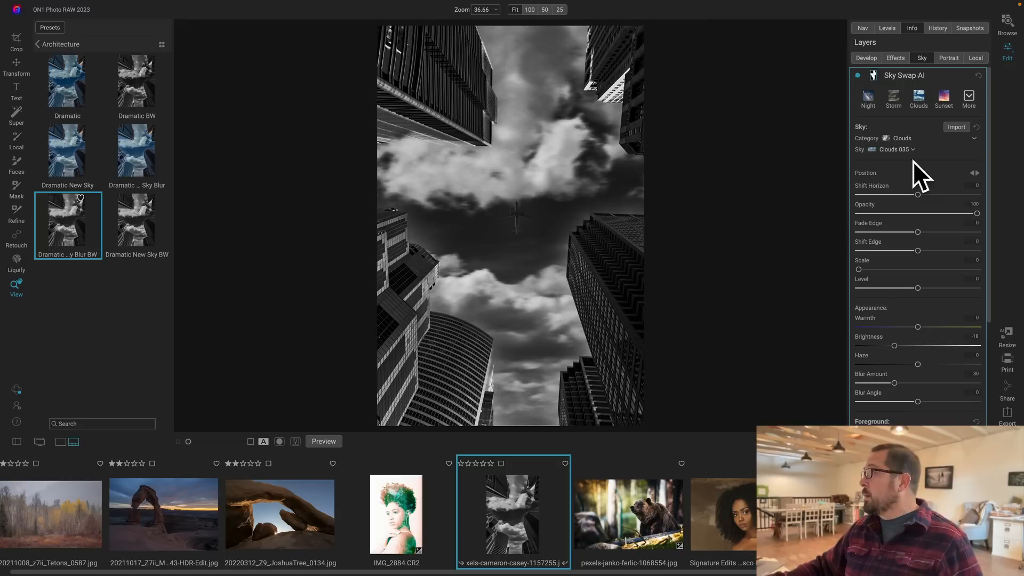
click(901, 138)
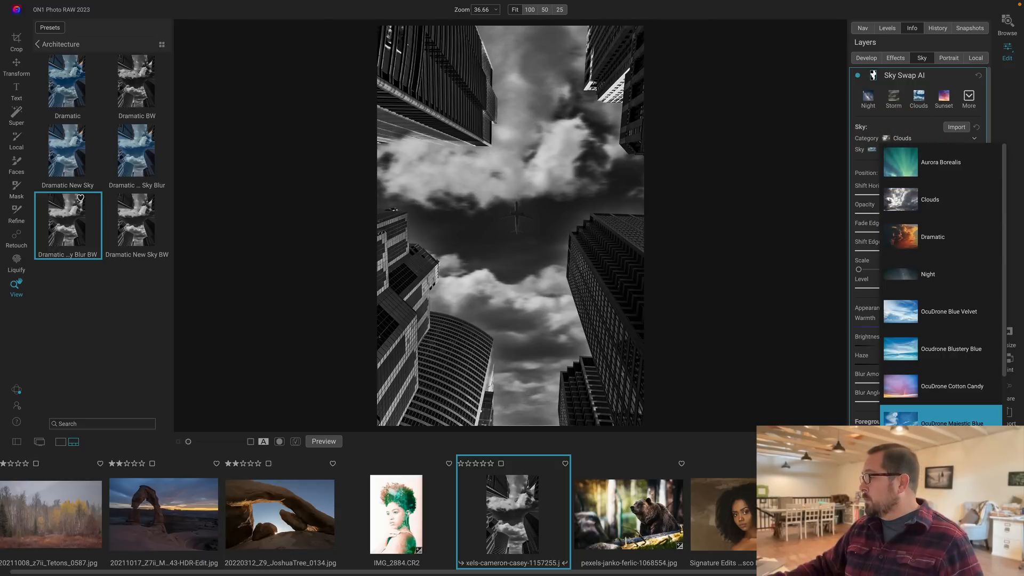
Choose the OcuDrone Majestic Blue category and set the sky to OcuDrone_Majestic_Blue_Sky_06.
click(940, 418)
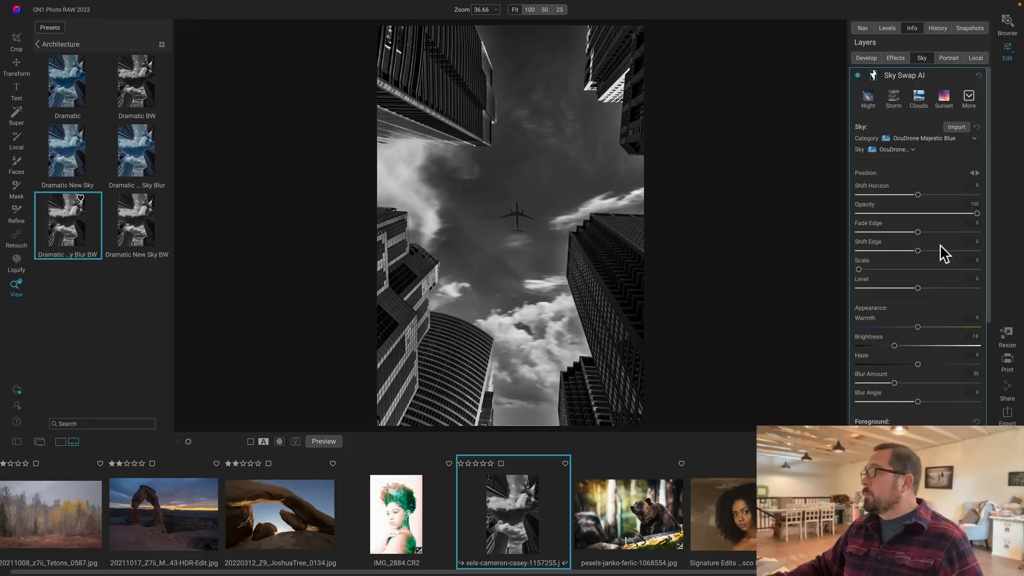
click(914, 149)
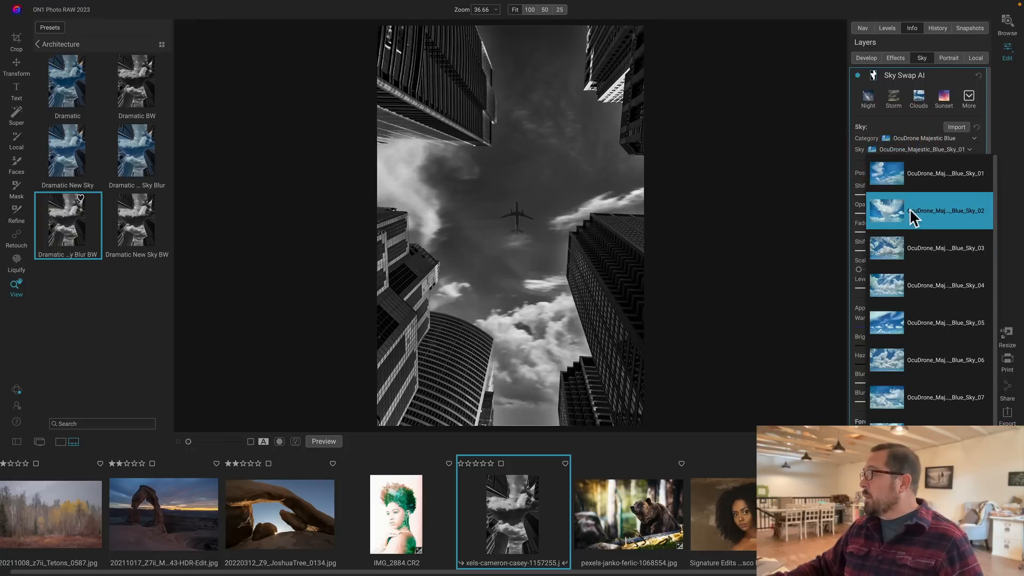
click(927, 210)
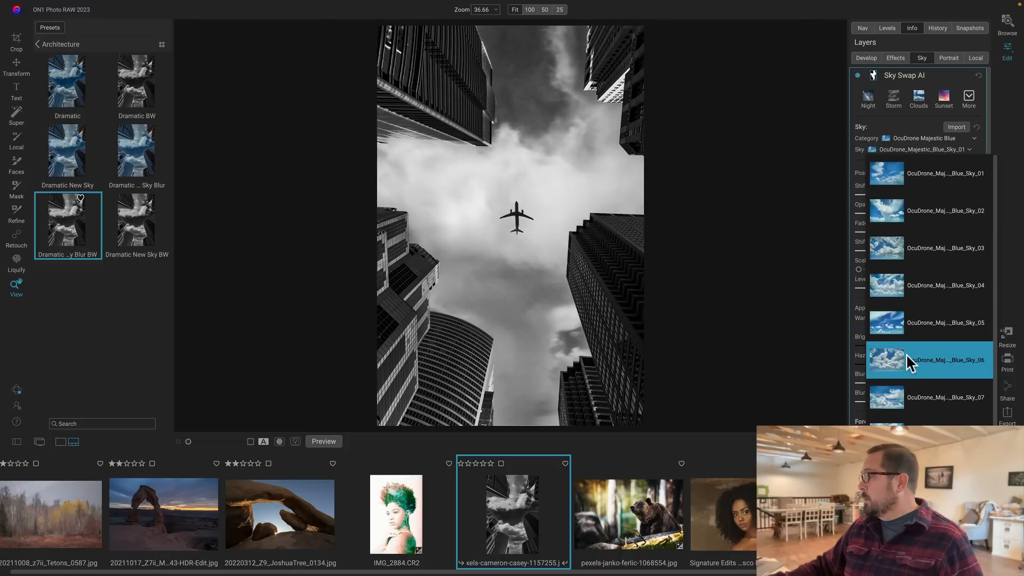
click(907, 360)
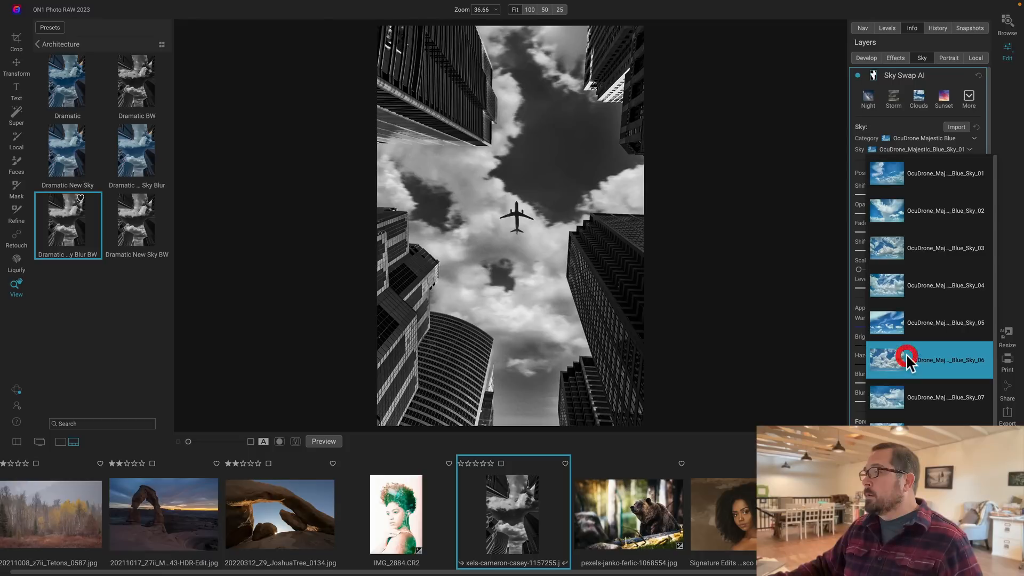
click(927, 360)
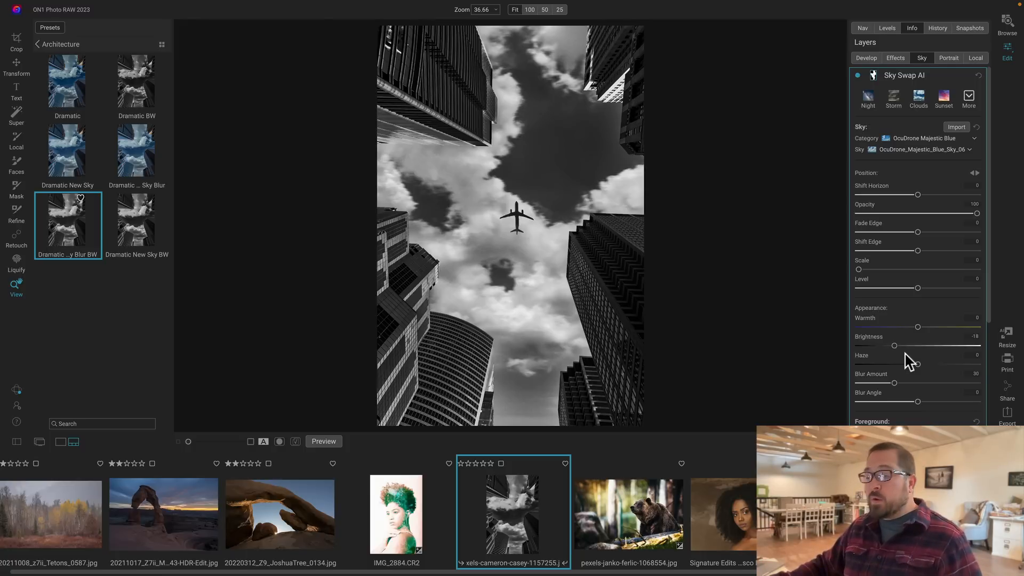
mouse_move(914, 363)
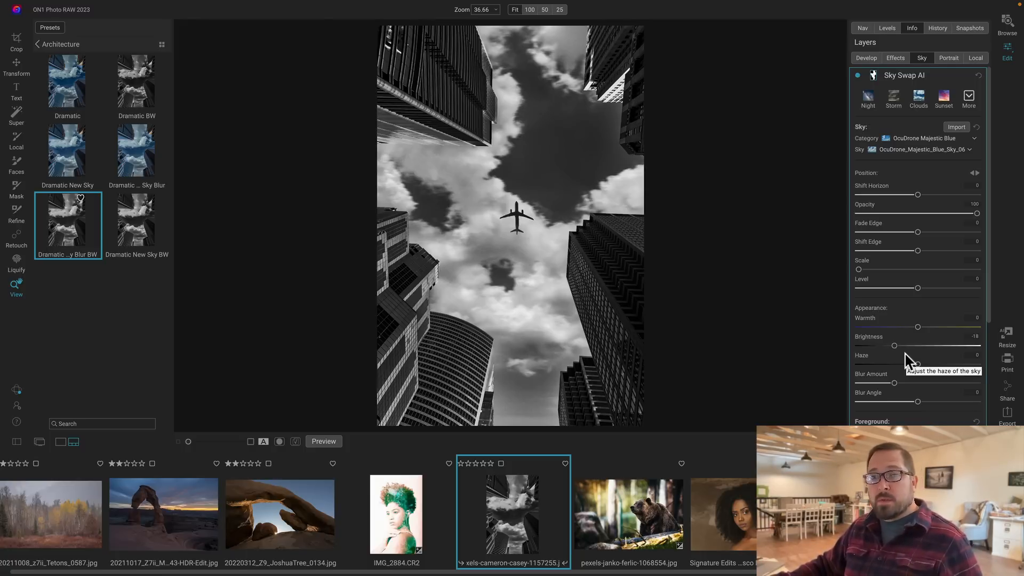
mouse_move(908, 364)
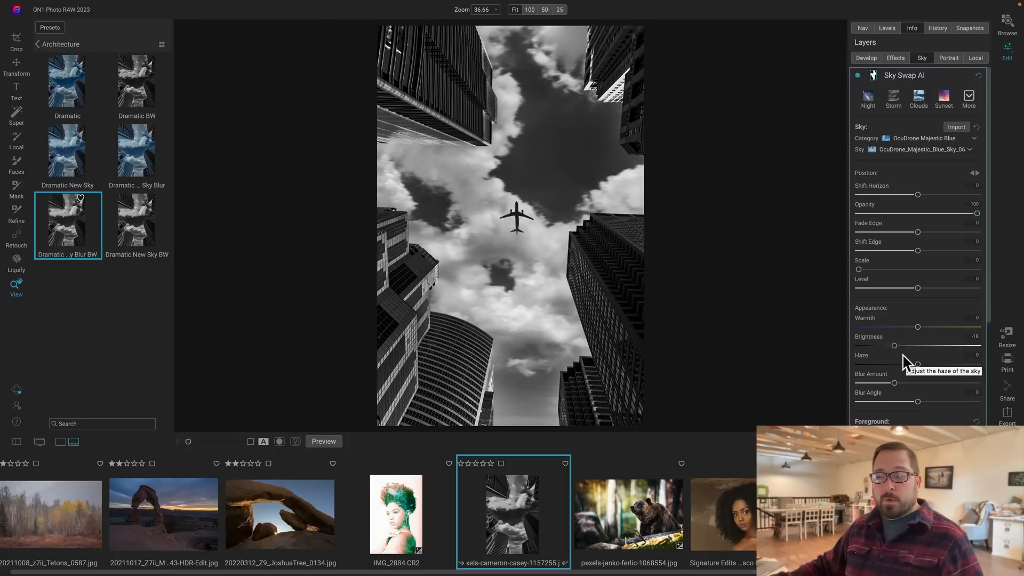
Apply Desert Glow to the rock arch, toggle its Ground filter, show the Glow sky mask, then open the autumn forest photo.
click(280, 514)
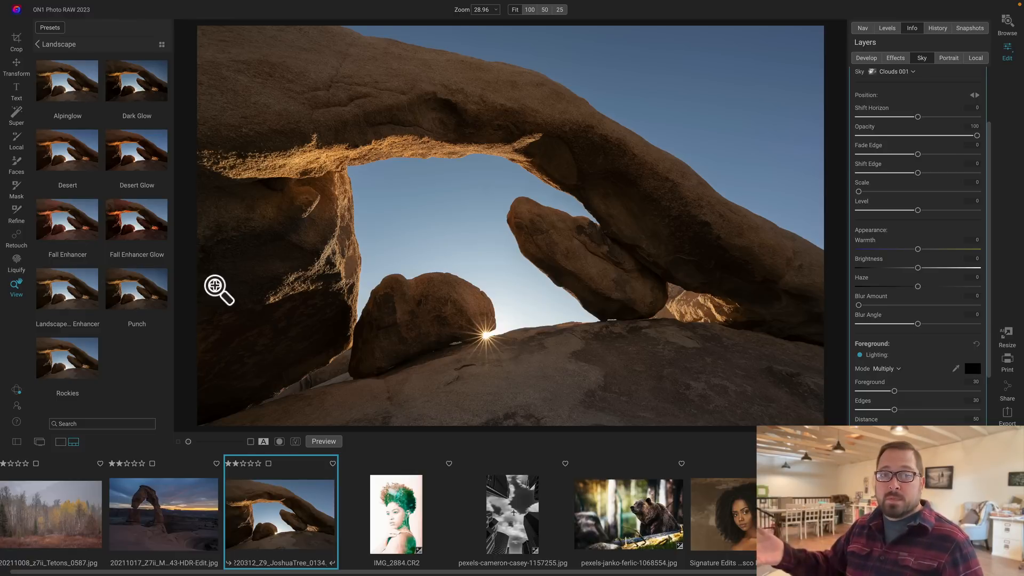
mouse_move(154, 177)
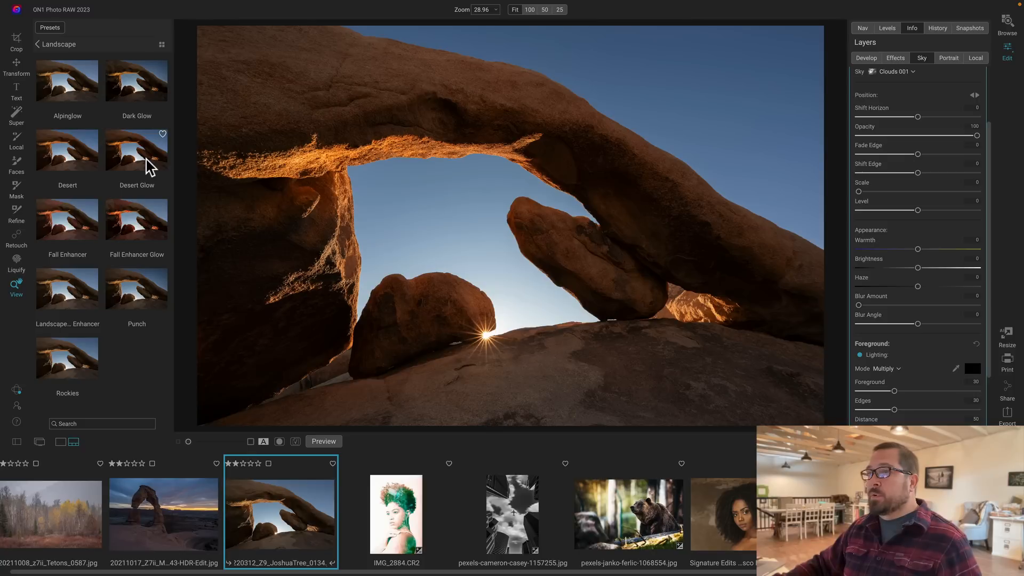
click(137, 155)
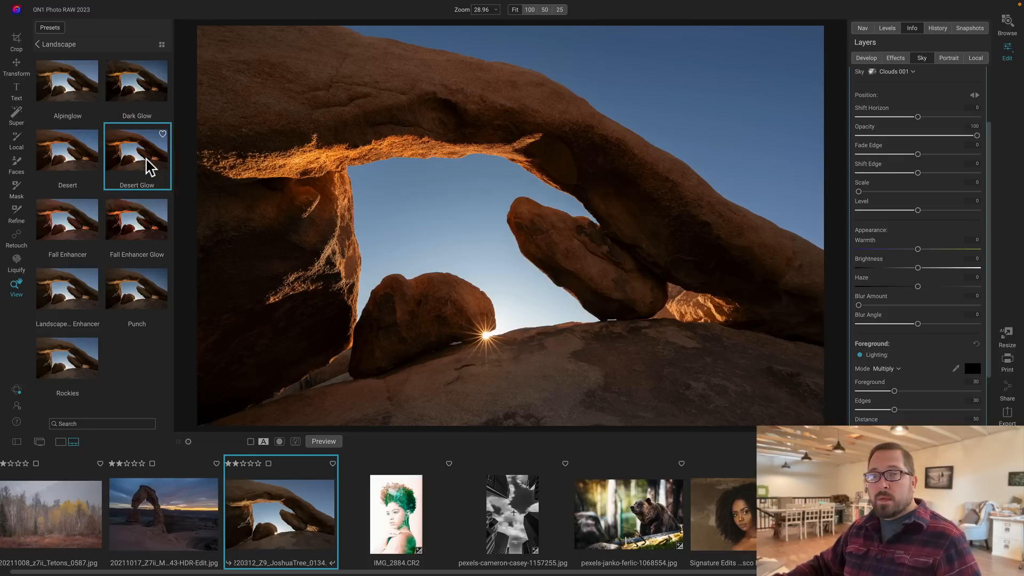
click(858, 273)
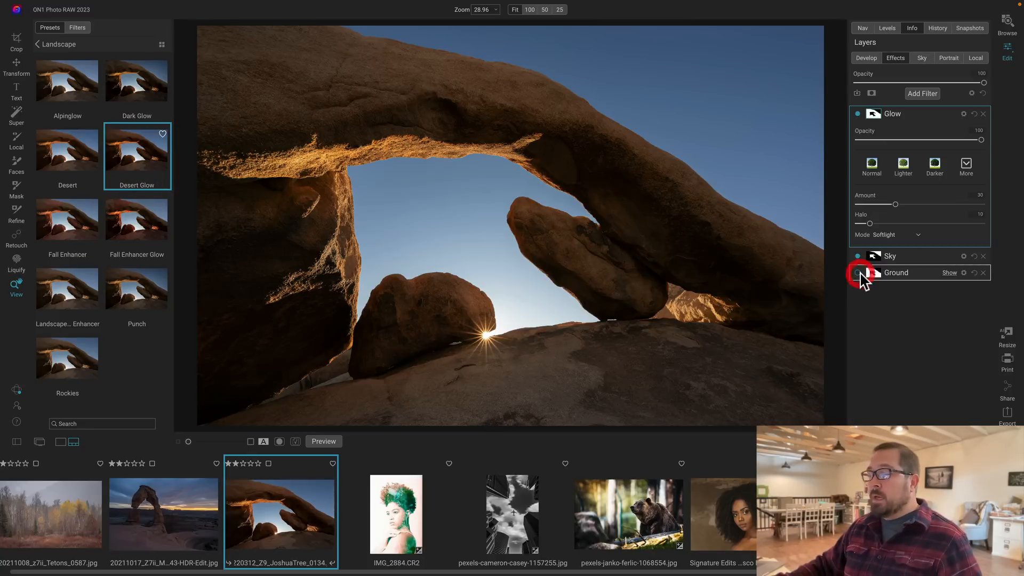
click(857, 273)
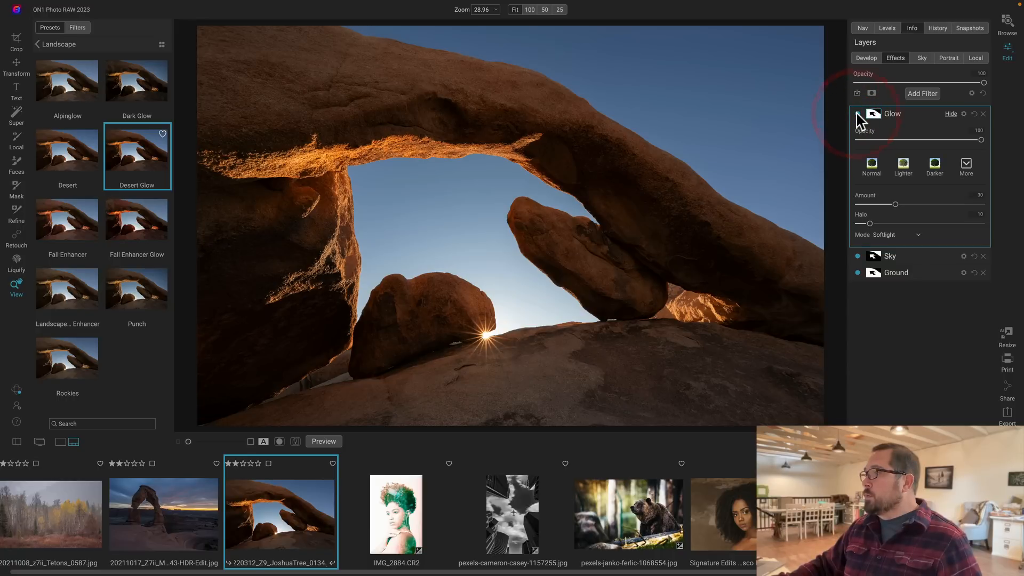
click(872, 113)
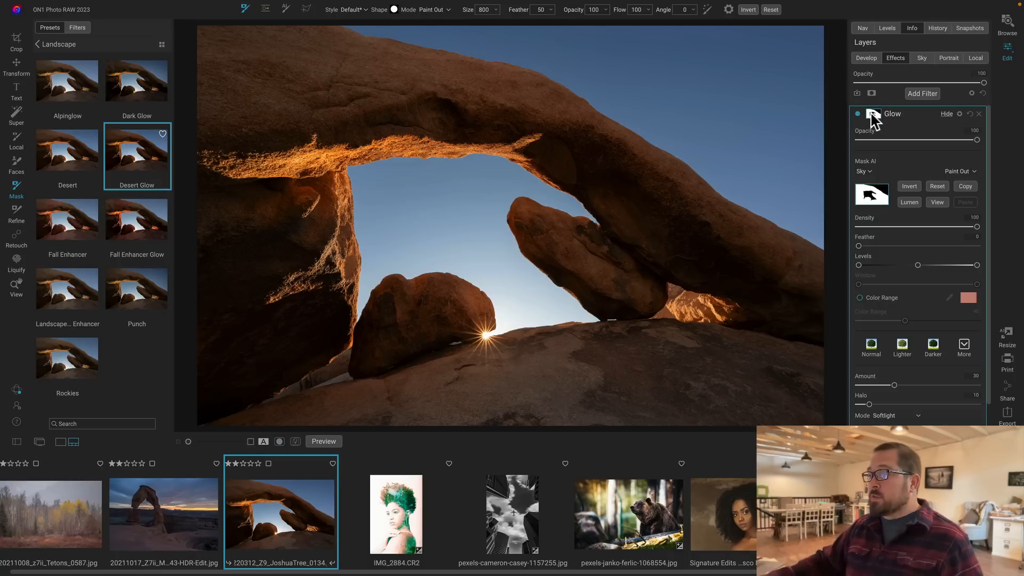
click(51, 514)
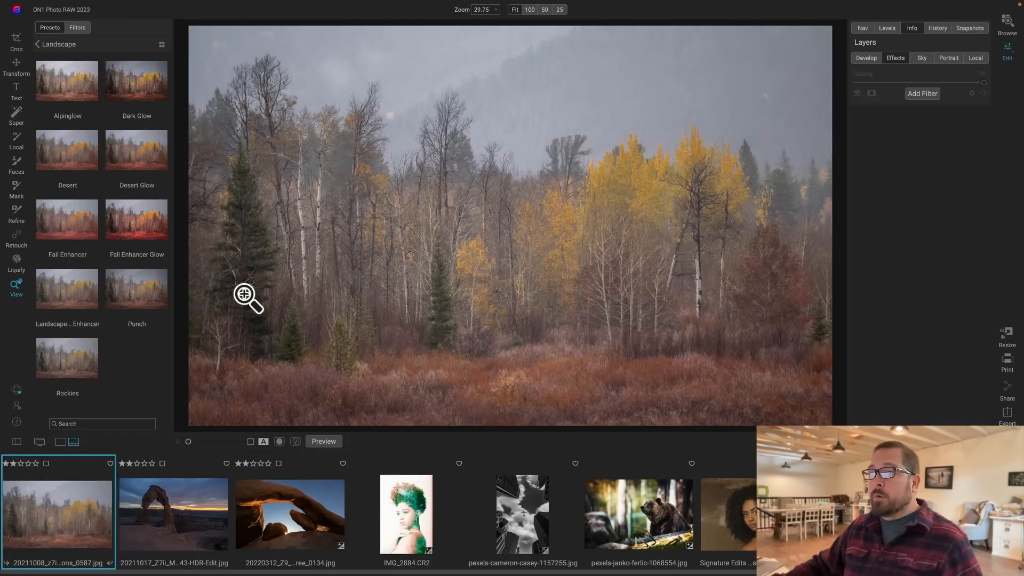
mouse_move(139, 233)
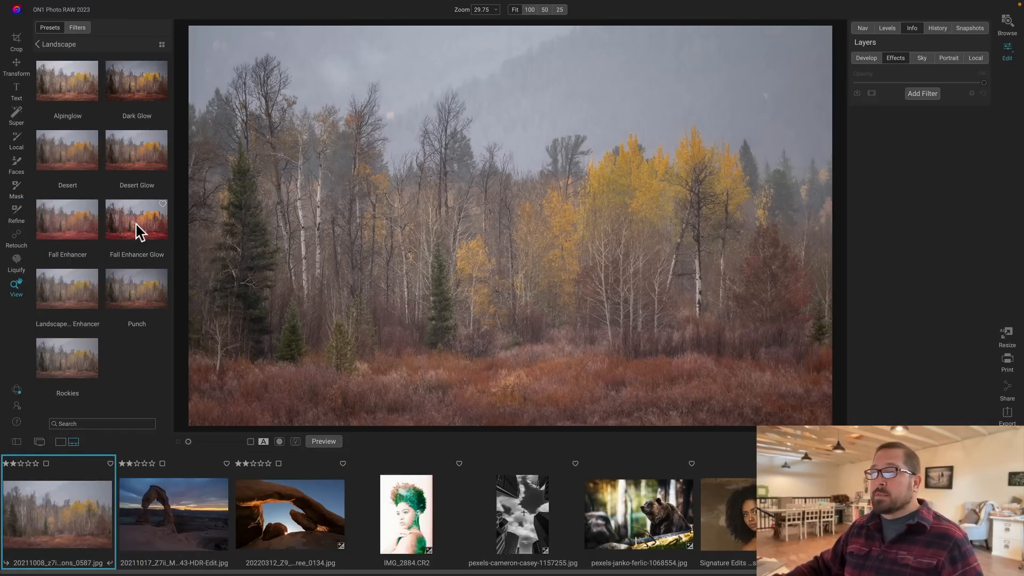
Apply the Fall Enhancer Glow landscape preset and fade it to about 57.
click(137, 219)
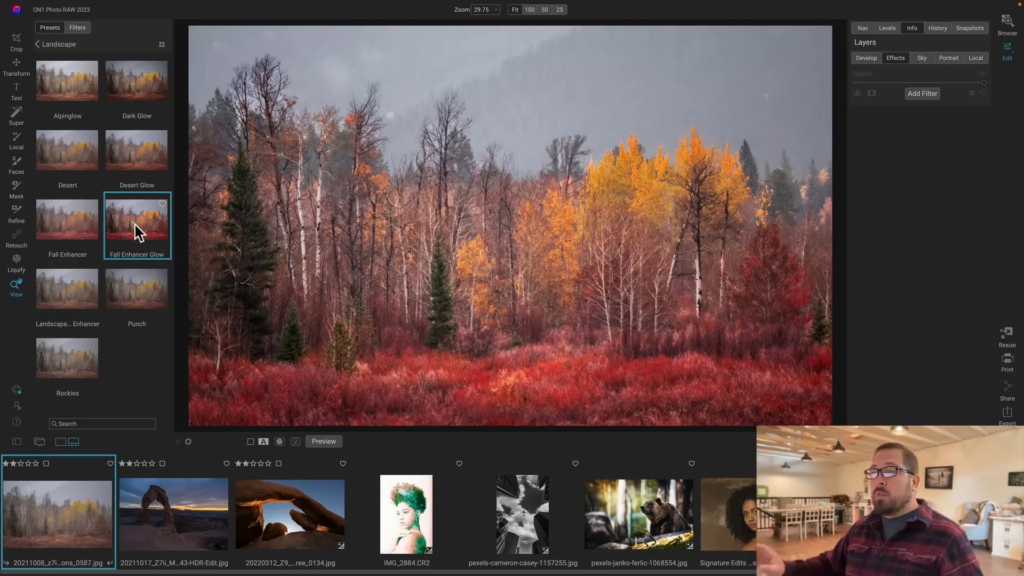
click(137, 225)
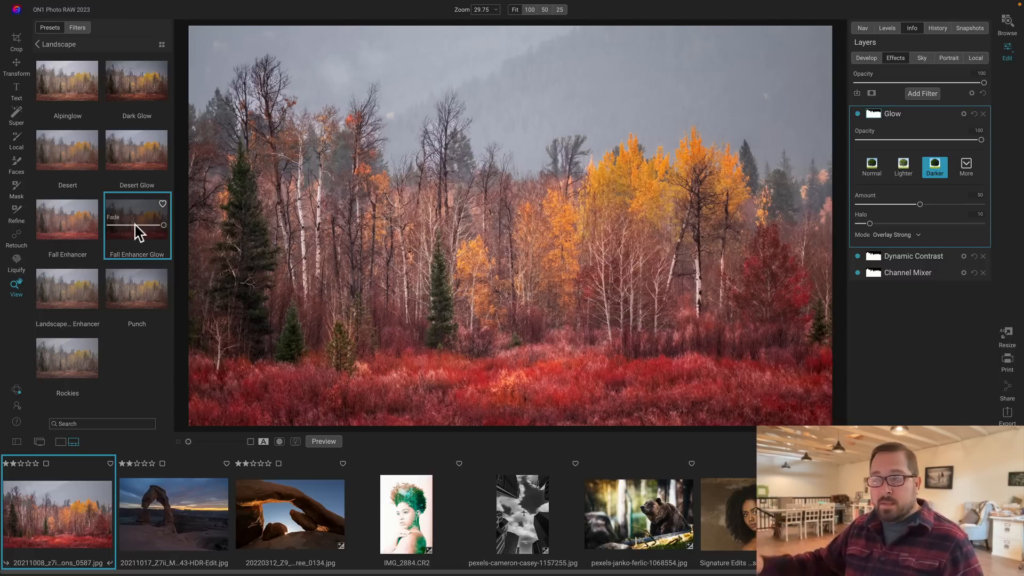
mouse_move(844, 256)
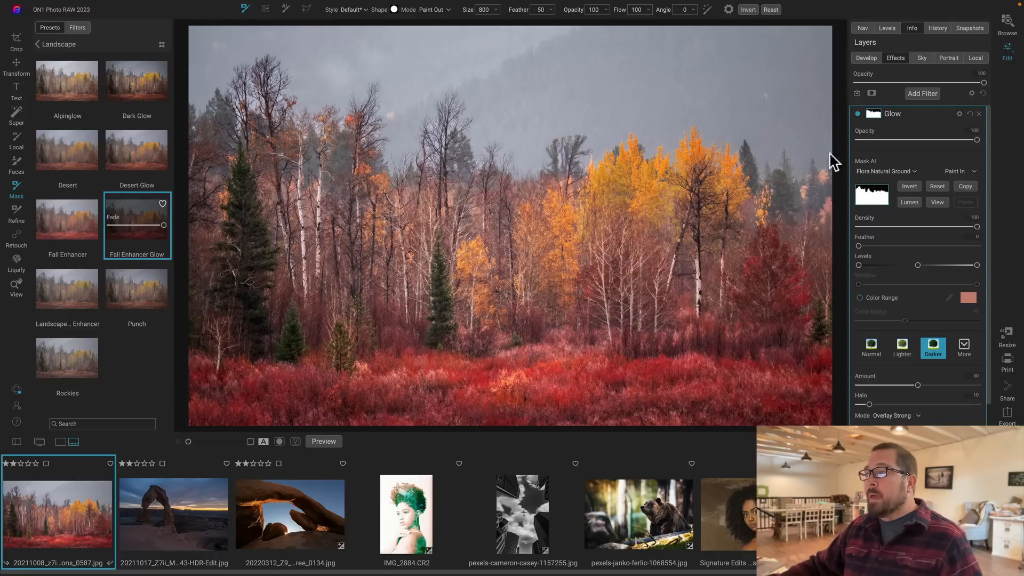
mouse_move(158, 233)
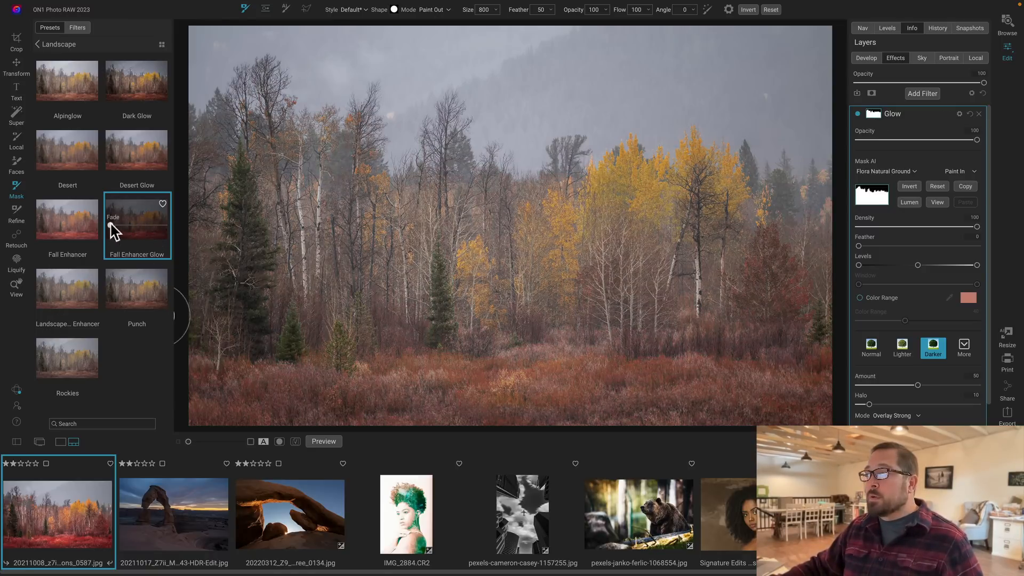
drag(113, 225, 128, 225)
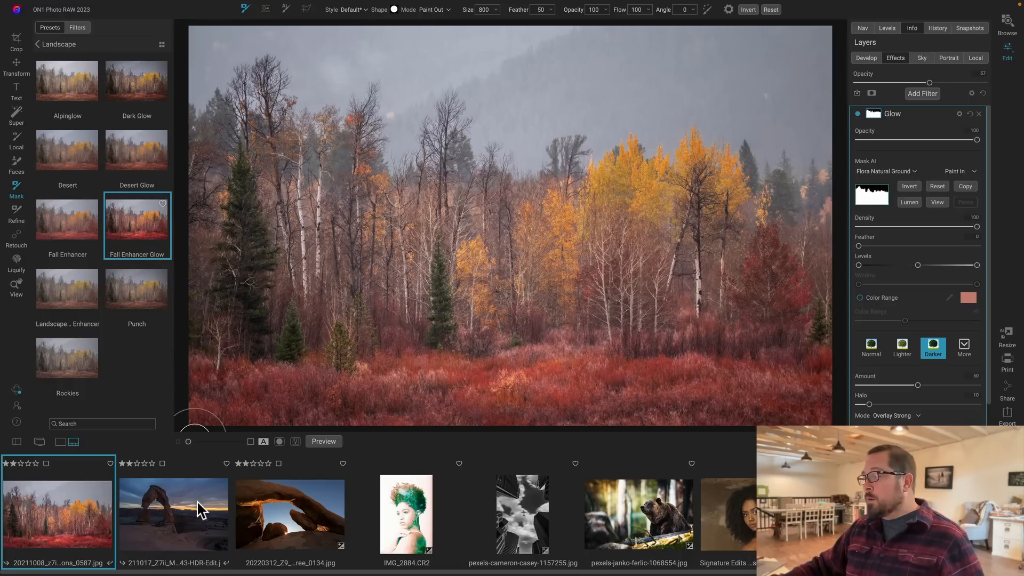
Apply the Sky Warm Cool Glow preset to the Delicate Arch photo.
click(174, 514)
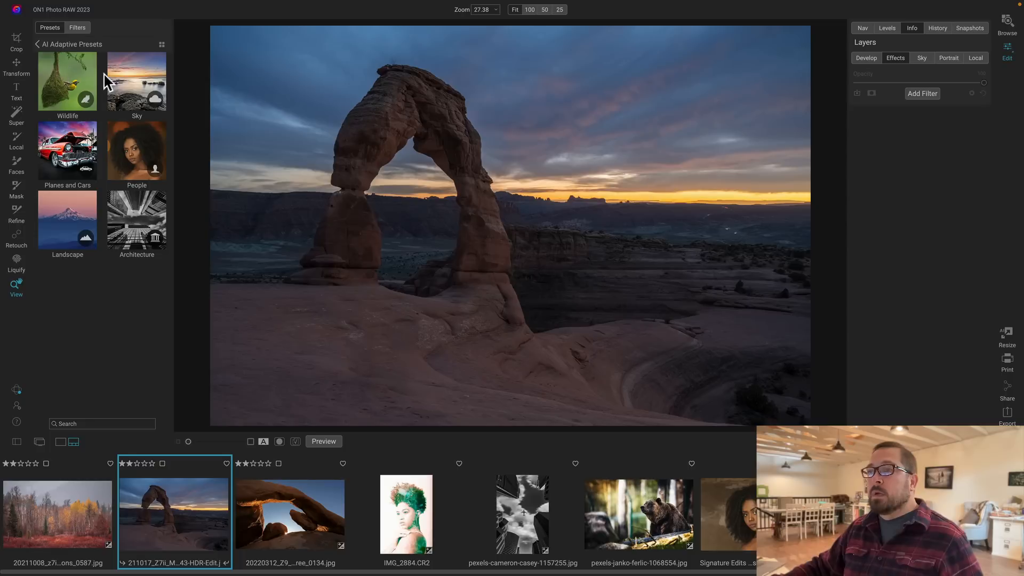
click(136, 82)
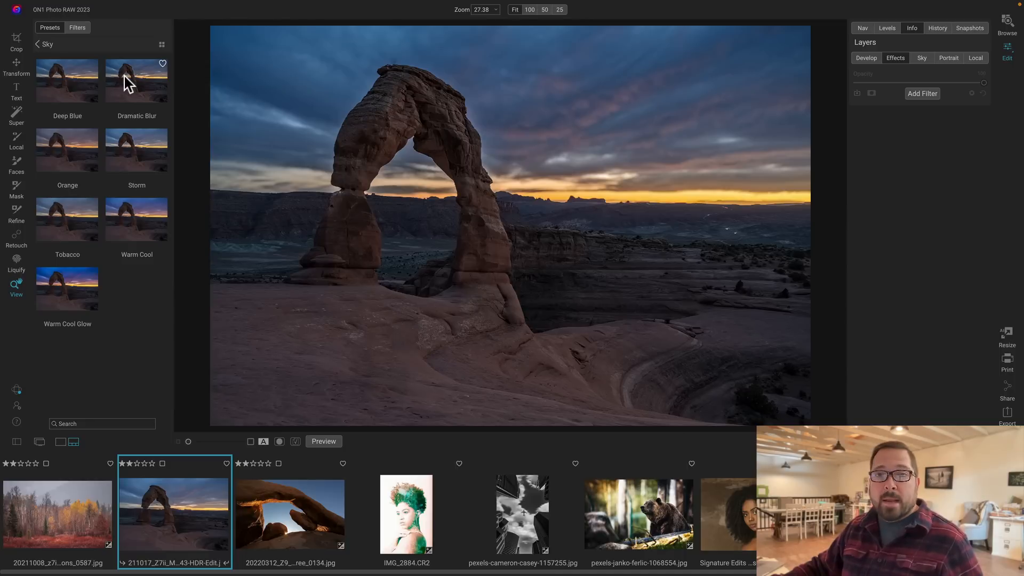
mouse_move(117, 159)
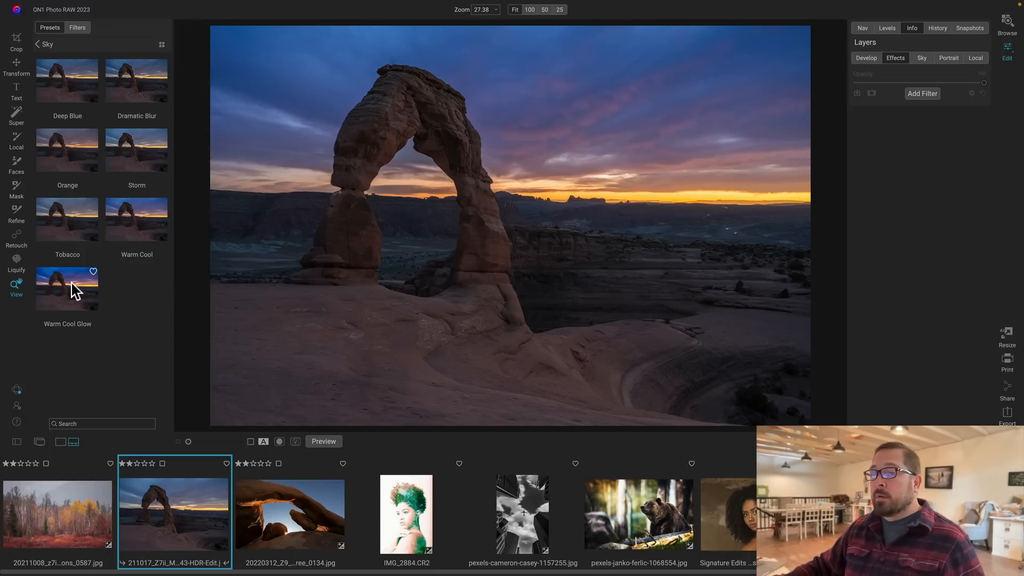
click(67, 288)
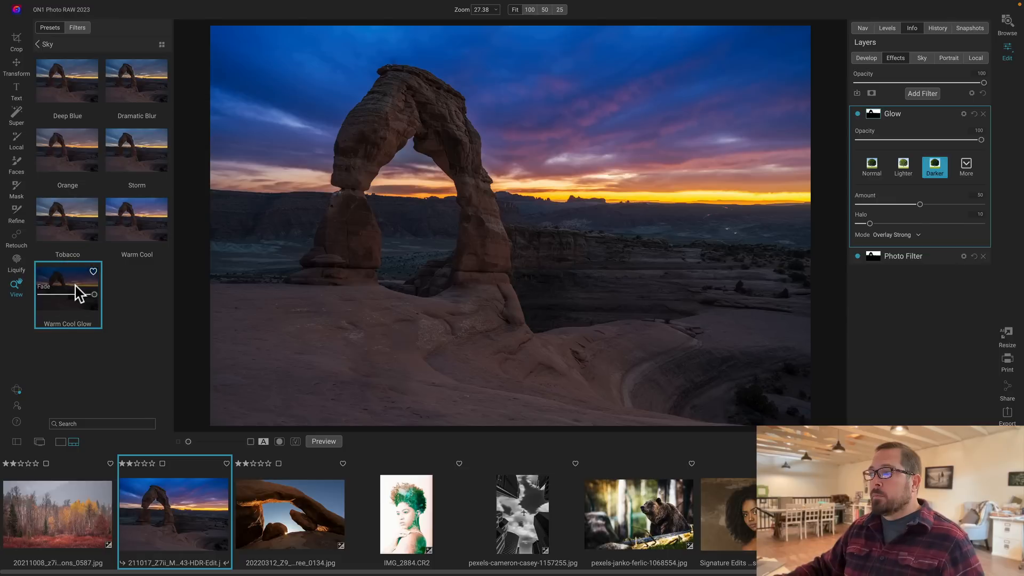
Compare the original and edited Delicate Arch photo with the Preview toggle.
click(322, 441)
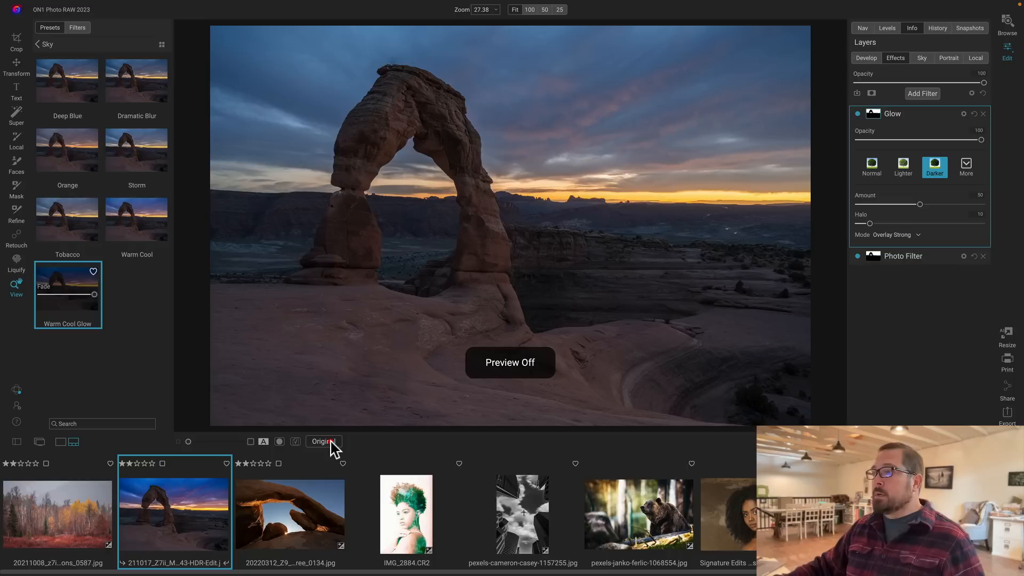
click(323, 441)
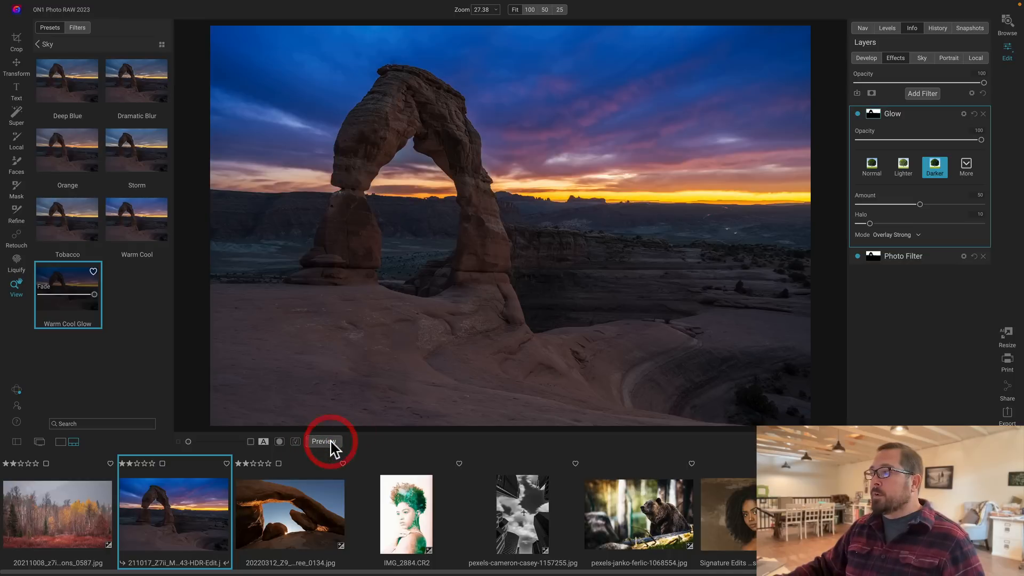
click(295, 441)
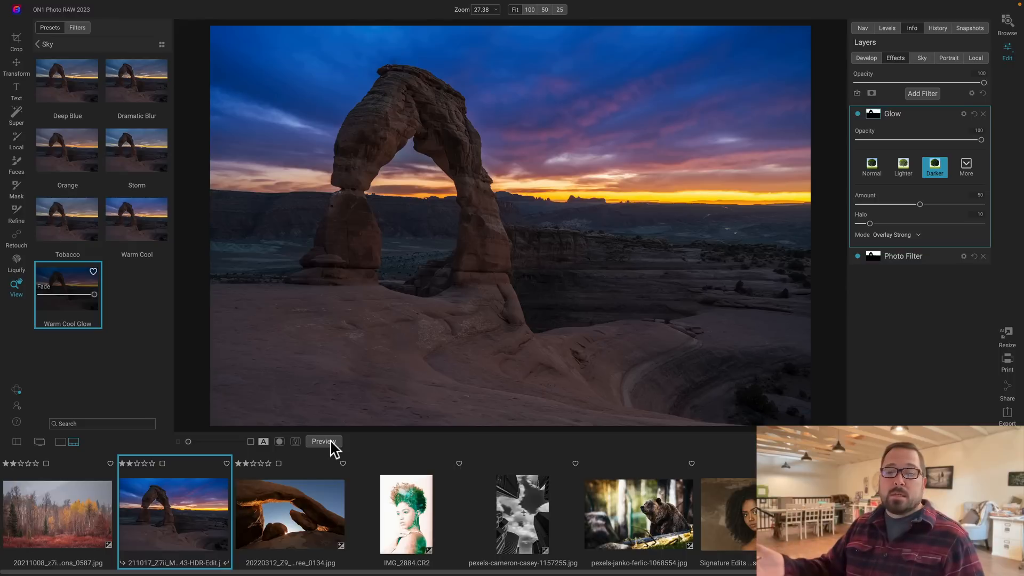
mouse_move(643, 398)
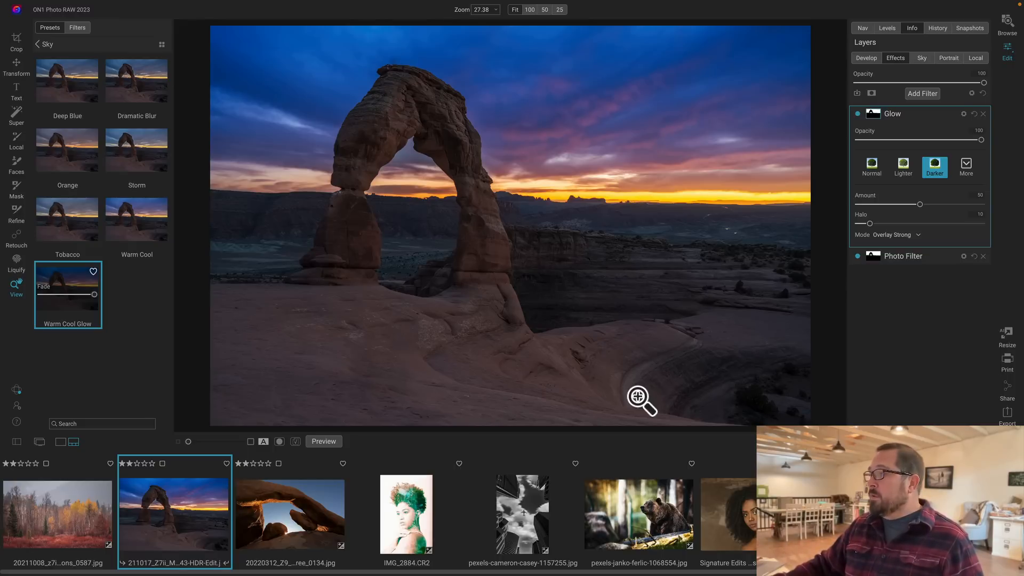
Reveal the Glow effect's AI mask and confirm its subject stays set to Sky.
click(922, 94)
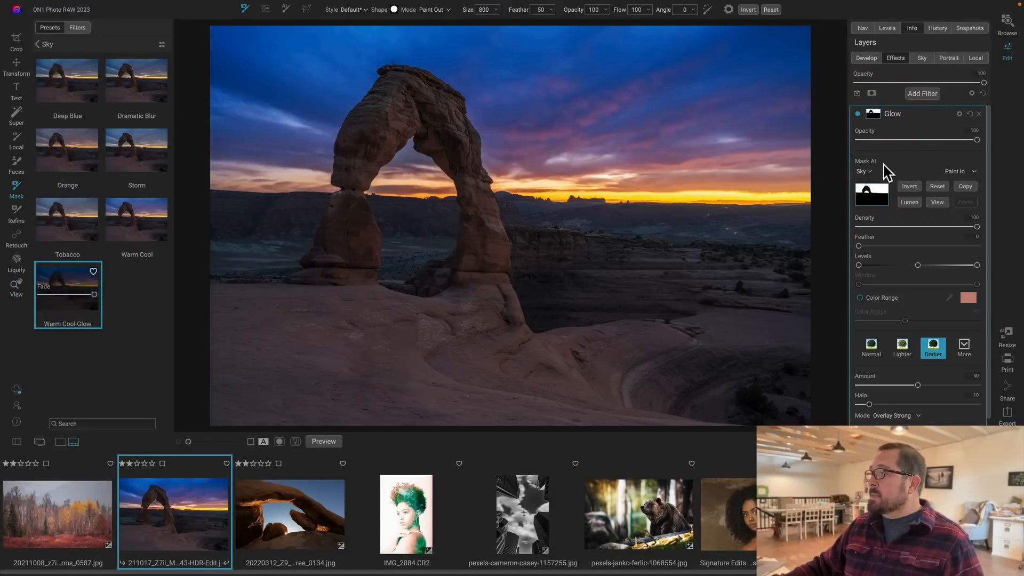
click(863, 171)
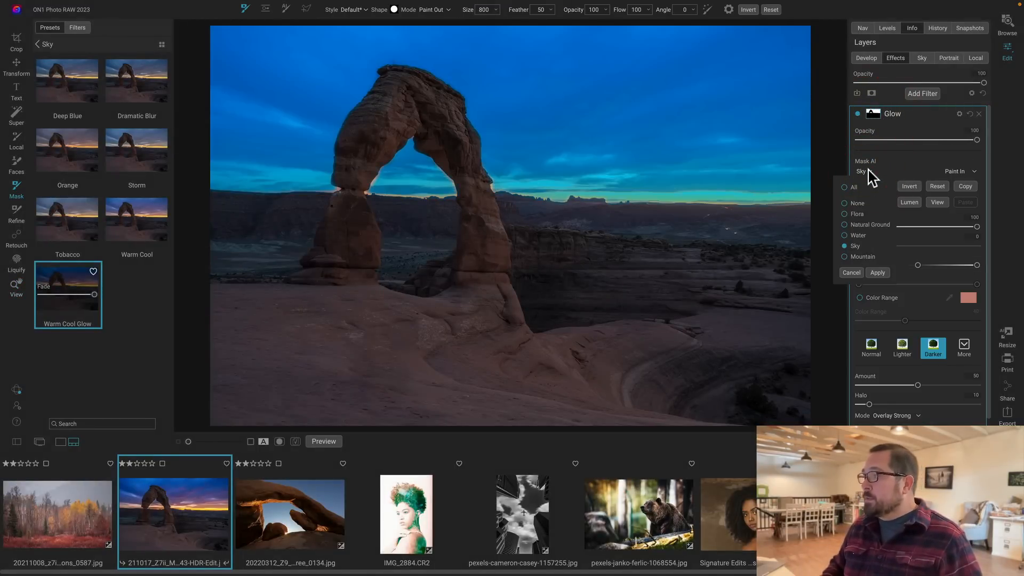
click(878, 272)
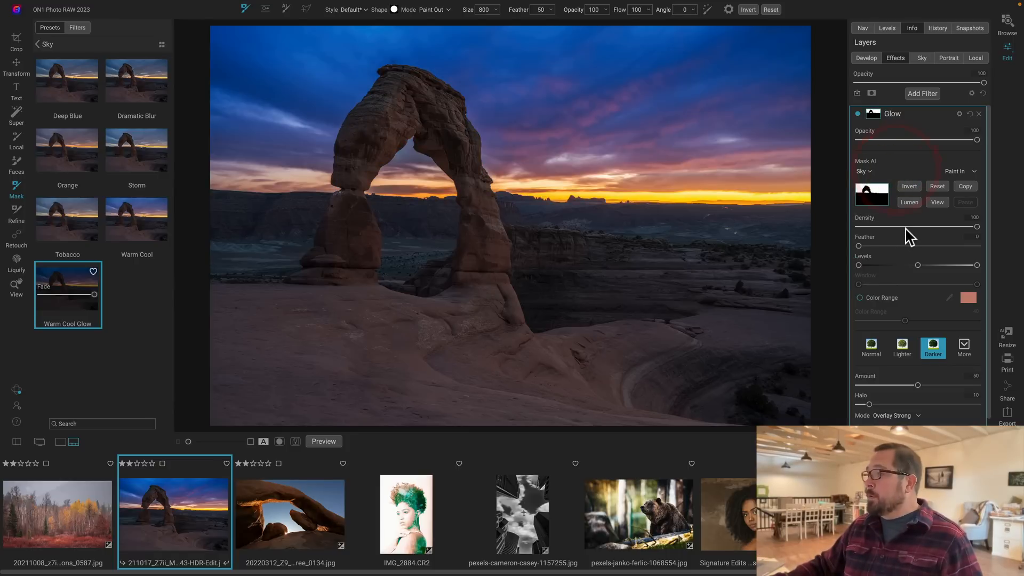
mouse_move(914, 225)
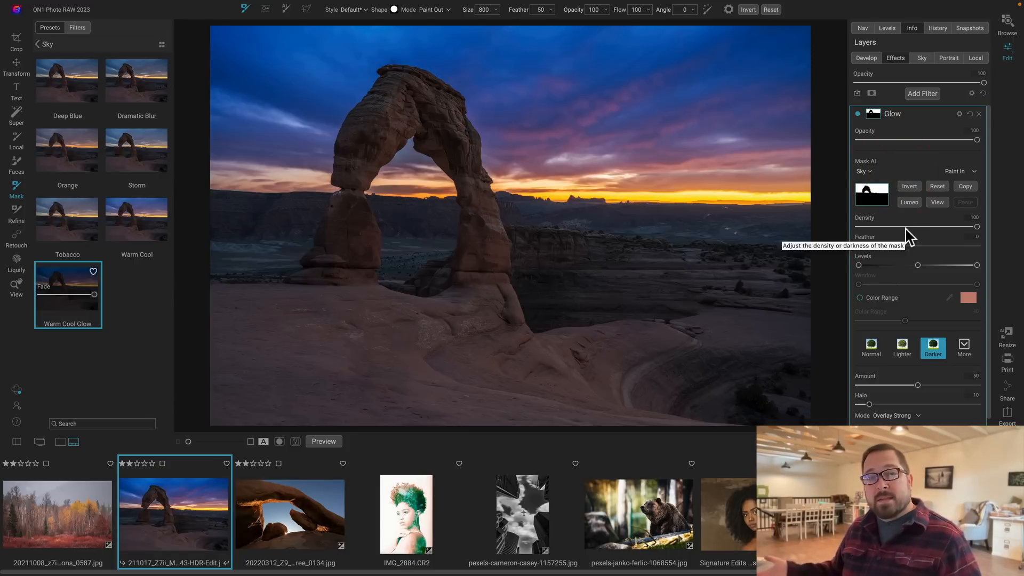